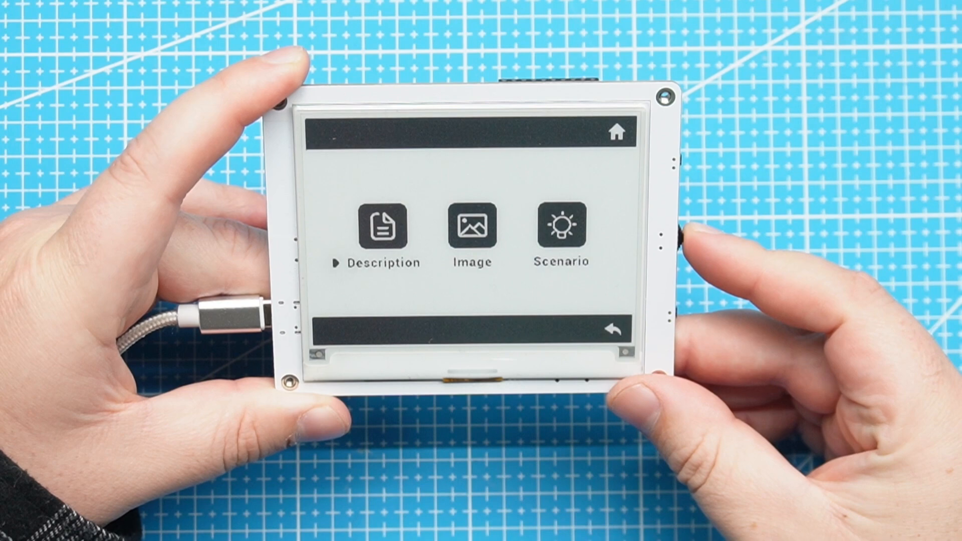
Scroll the arduino.cc software page down to the Legacy IDE 1.8.19 downloads.
left_click(384, 225)
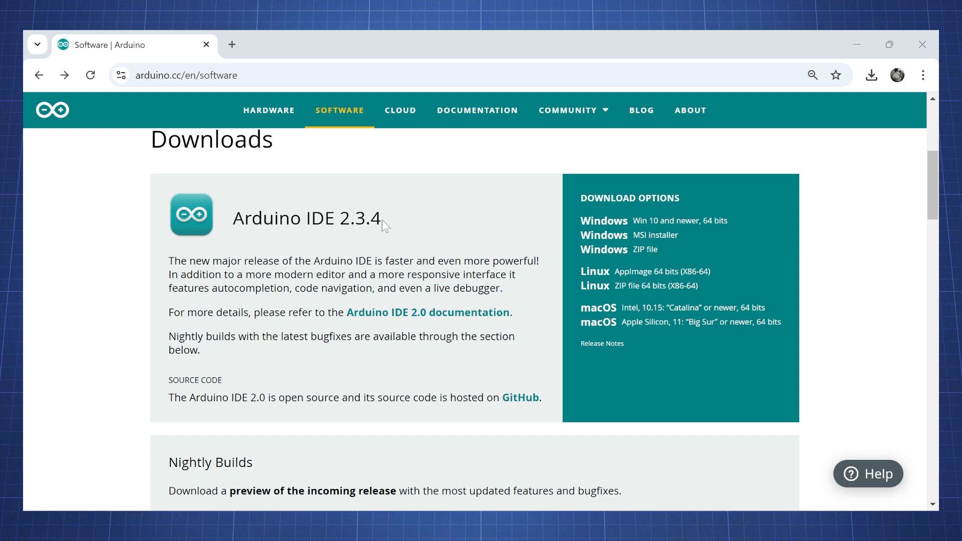
scroll("down", 3)
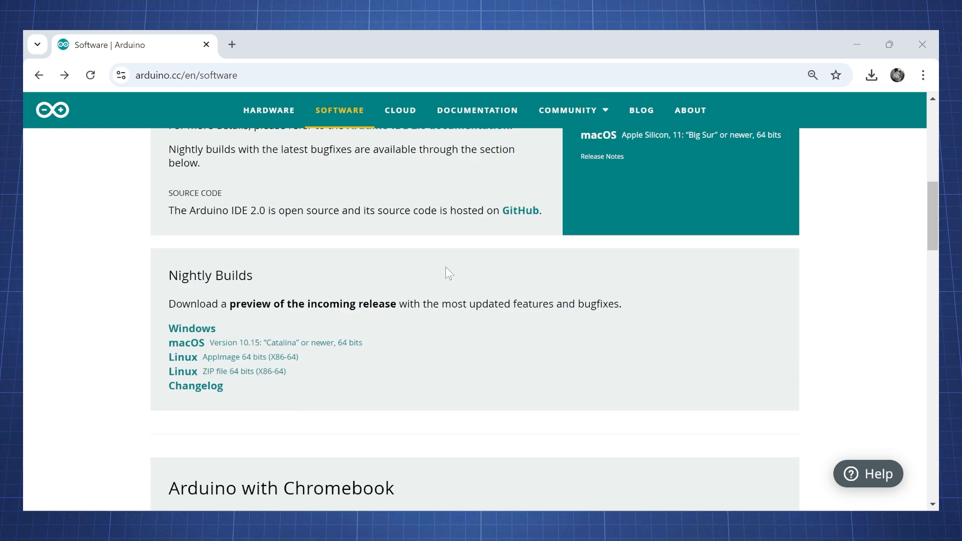
scroll("down", 3)
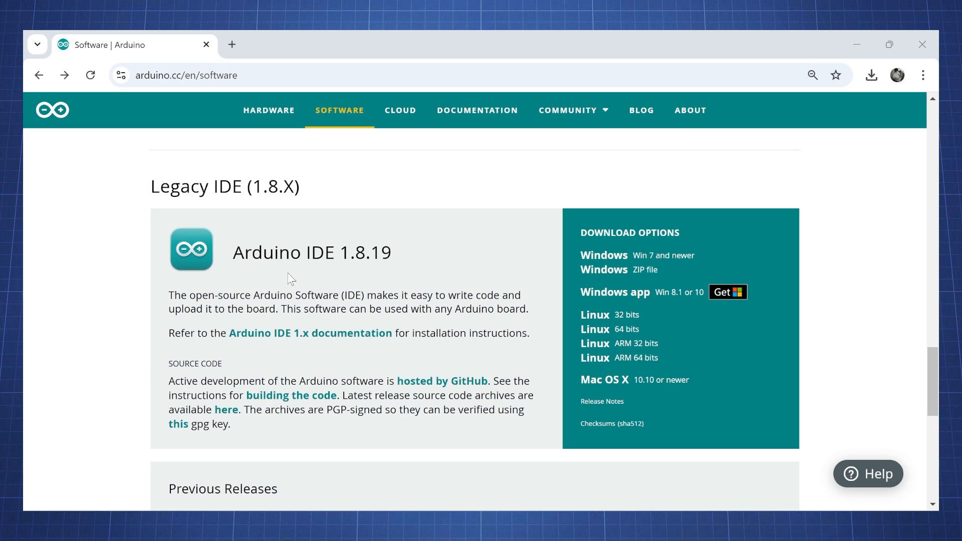
scroll("down", 3)
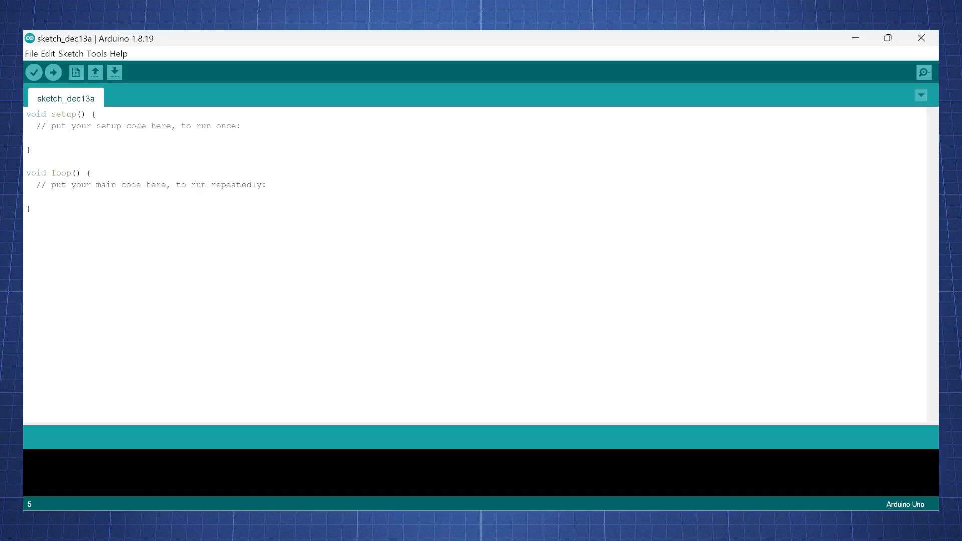
Install the Espressif esp32 boards package at version 3.0.5 via Boards Manager.
left_click(70, 53)
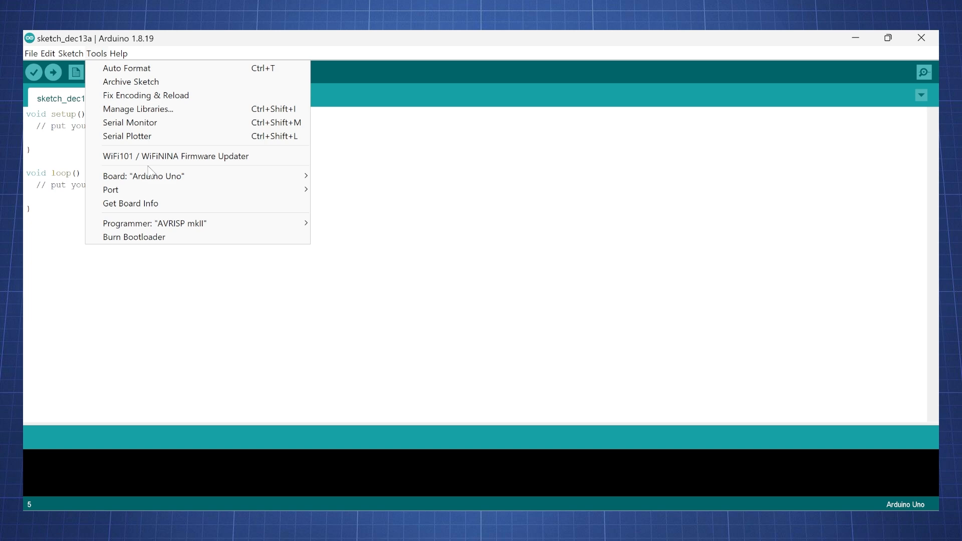
mouse_move(143, 177)
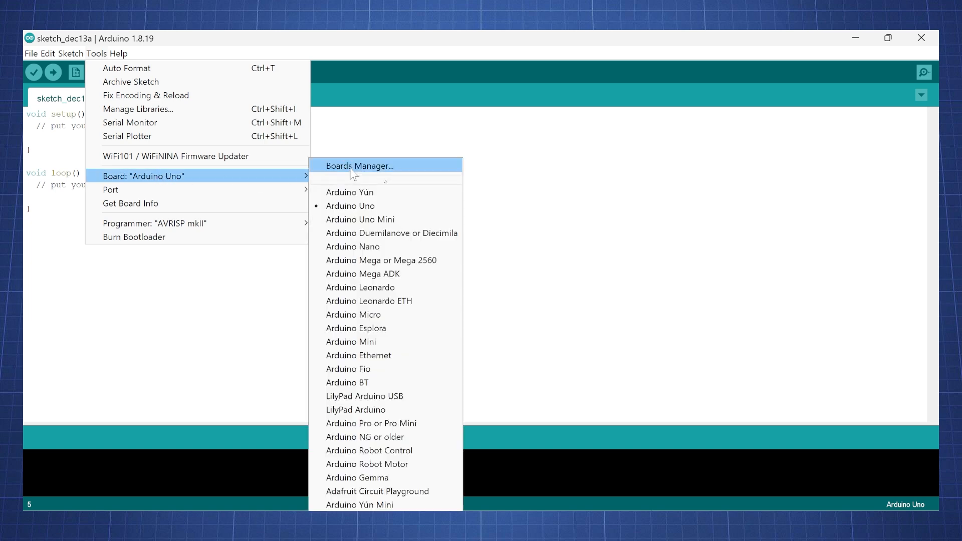
left_click(360, 165)
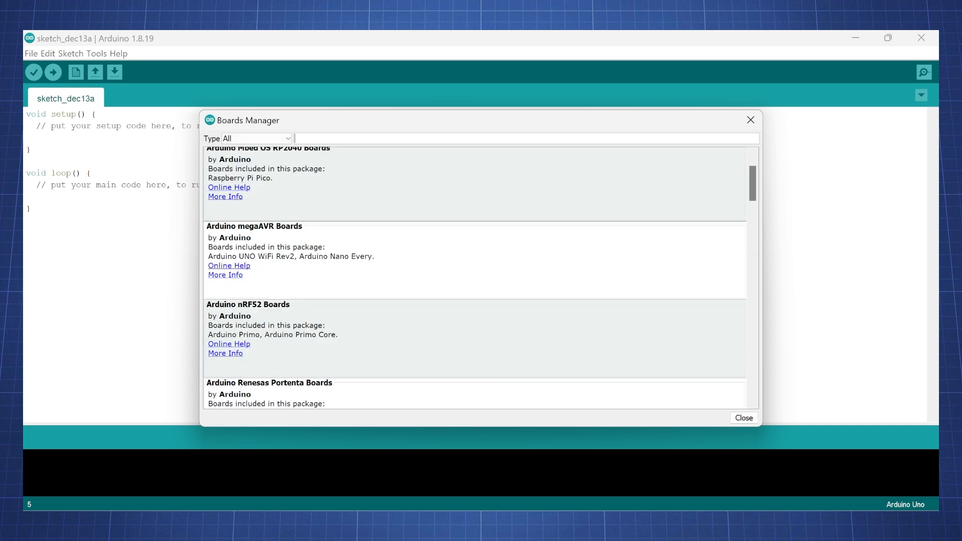
type("esp32")
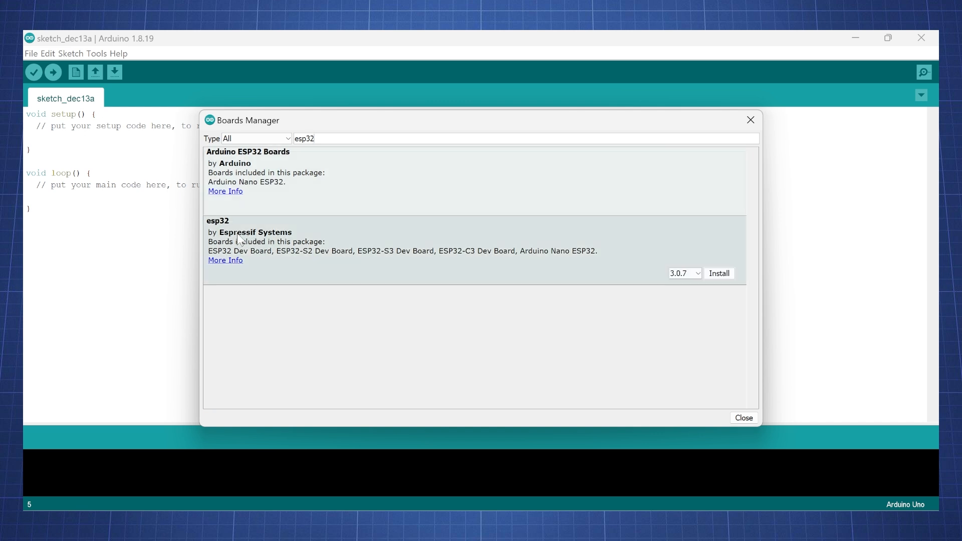
mouse_move(234, 240)
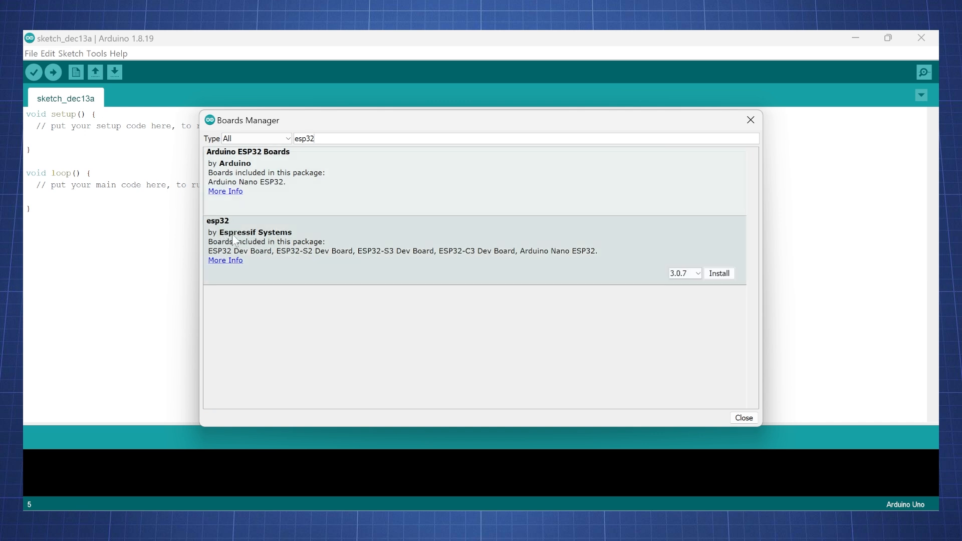
left_click(682, 273)
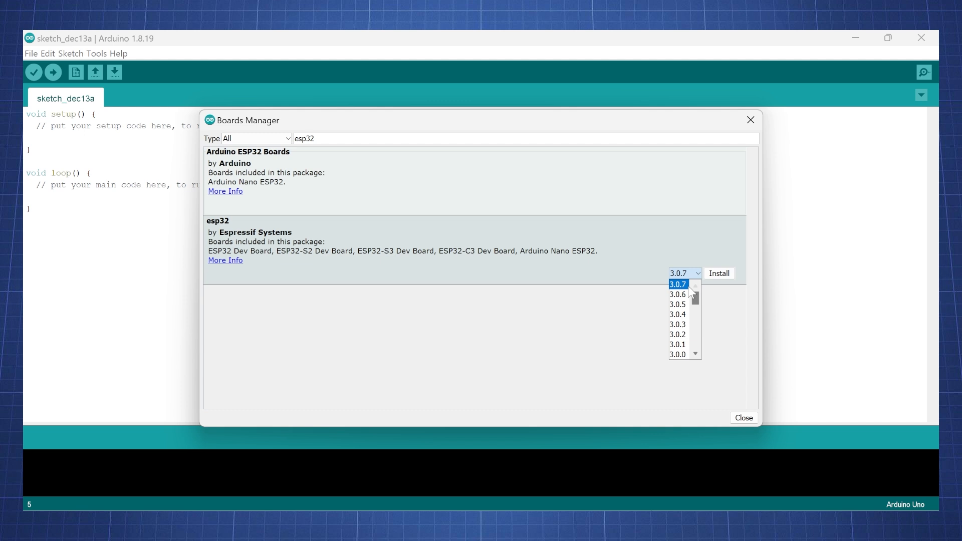
left_click(677, 305)
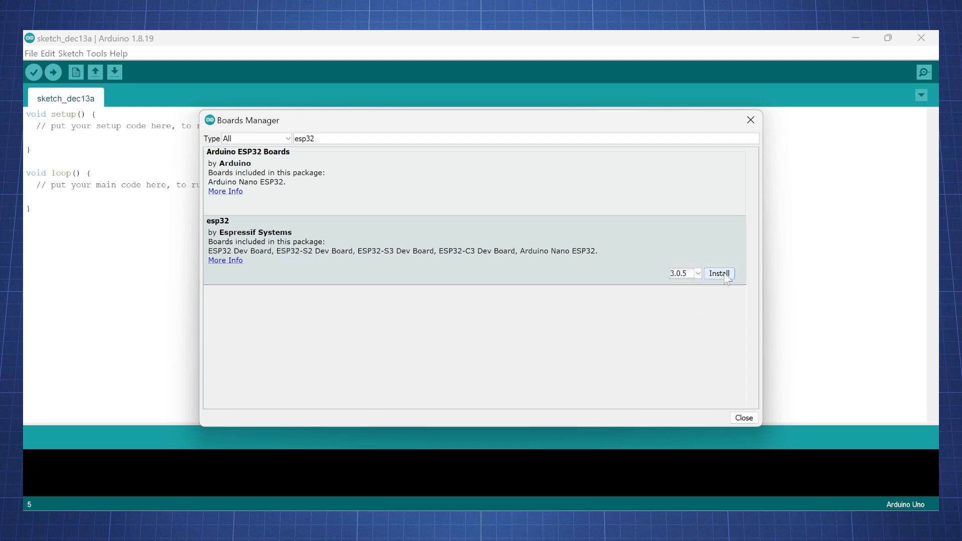
left_click(717, 273)
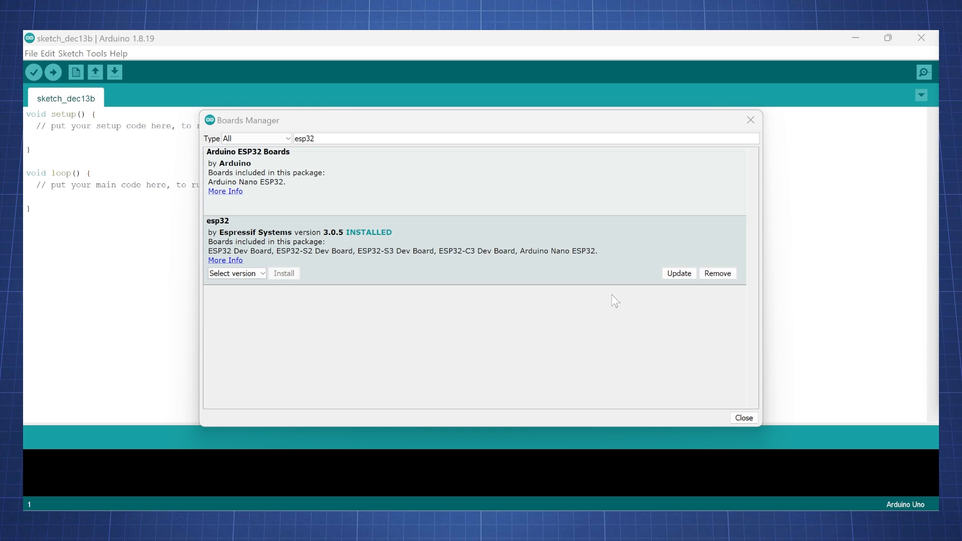
Target ESP32S3 Dev Module with Huge APP partition scheme and OPI PSRAM enabled.
left_click(742, 417)
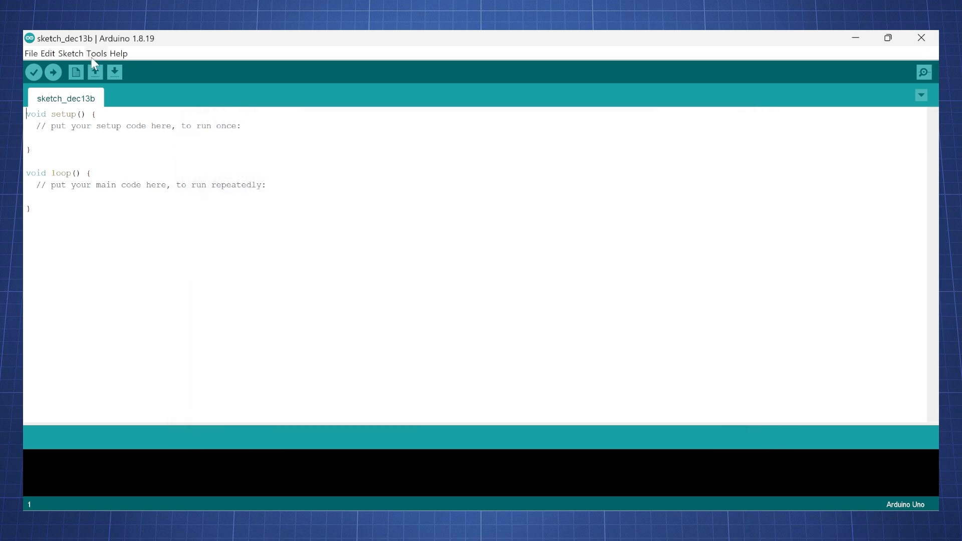
left_click(97, 54)
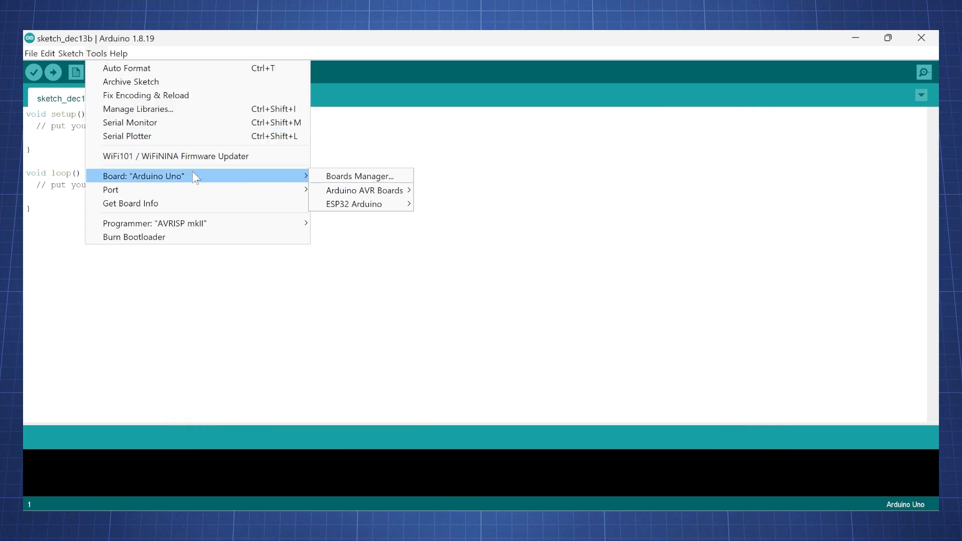
left_click(354, 203)
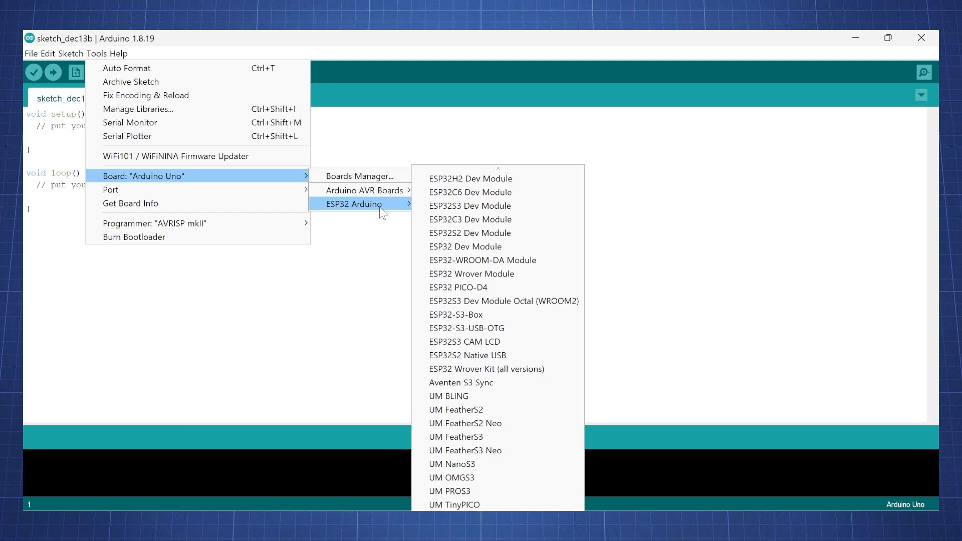
mouse_move(419, 208)
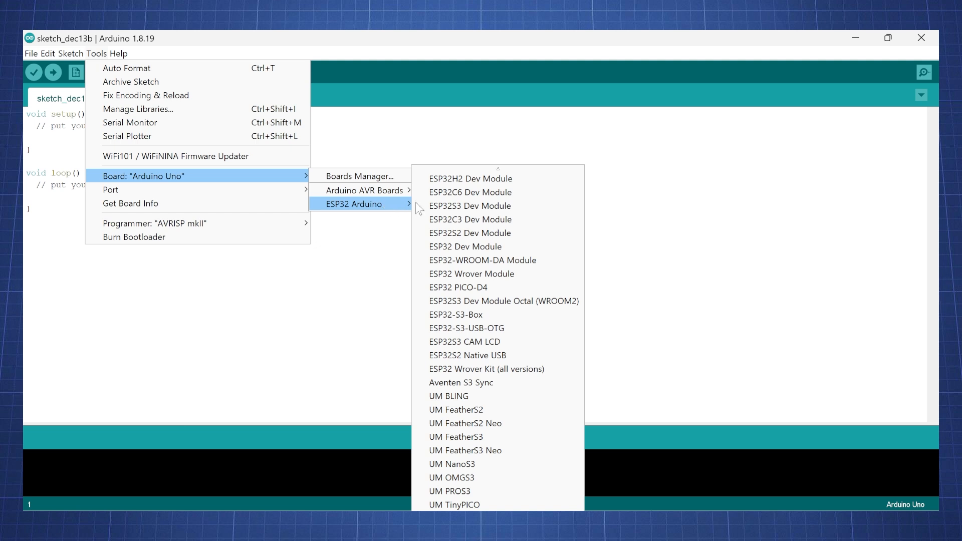
mouse_move(468, 206)
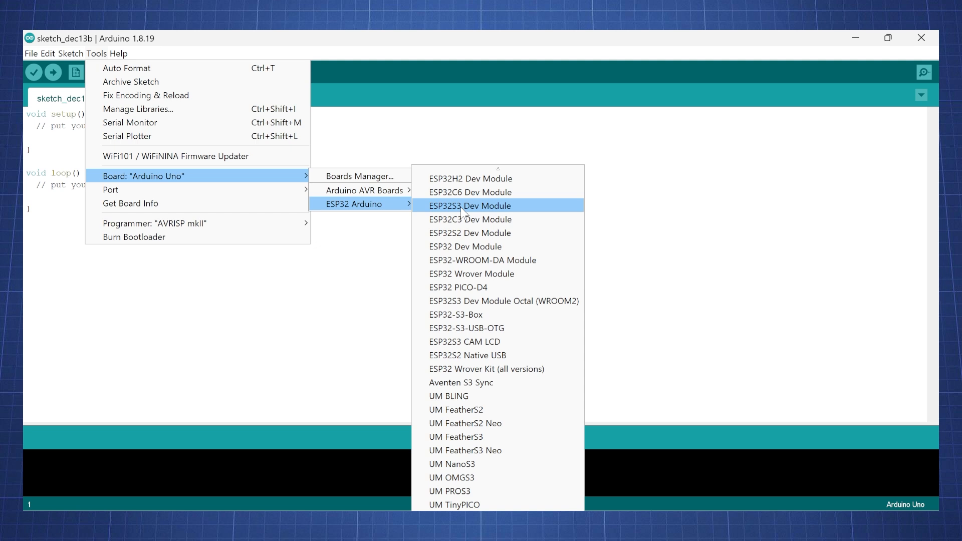
left_click(469, 205)
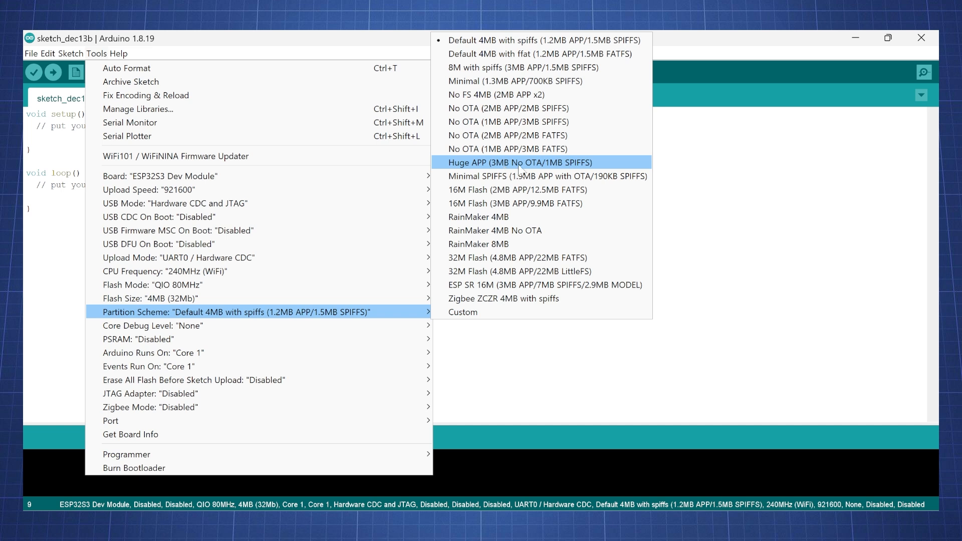
left_click(519, 162)
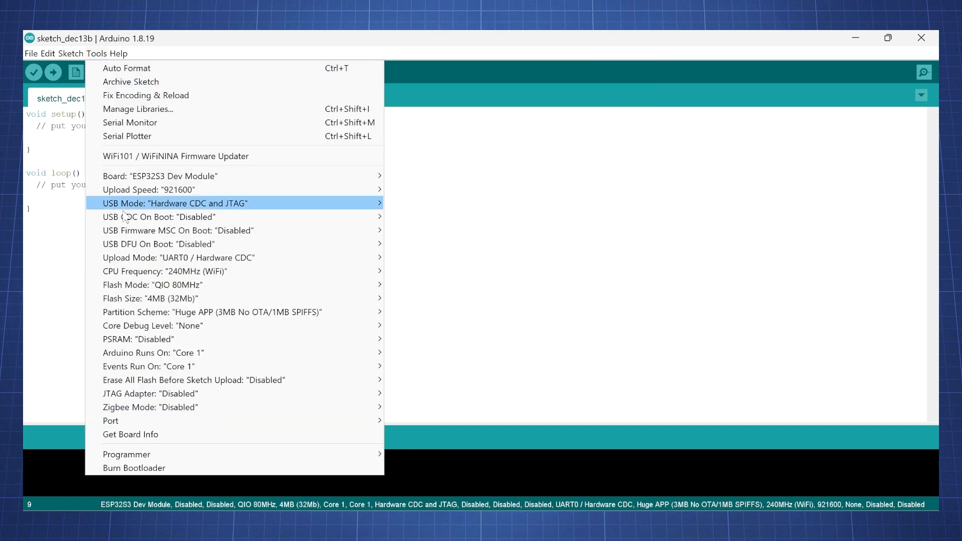
mouse_move(139, 340)
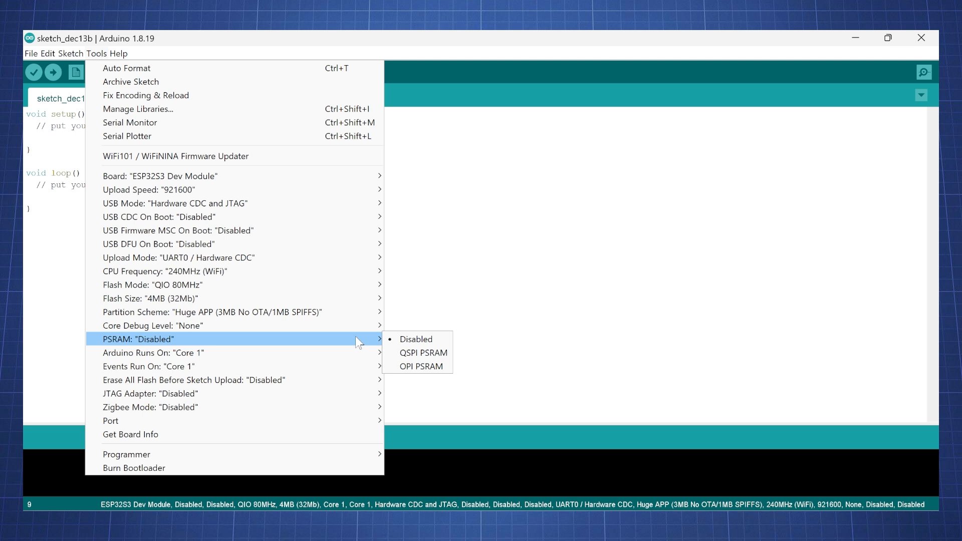
mouse_move(420, 366)
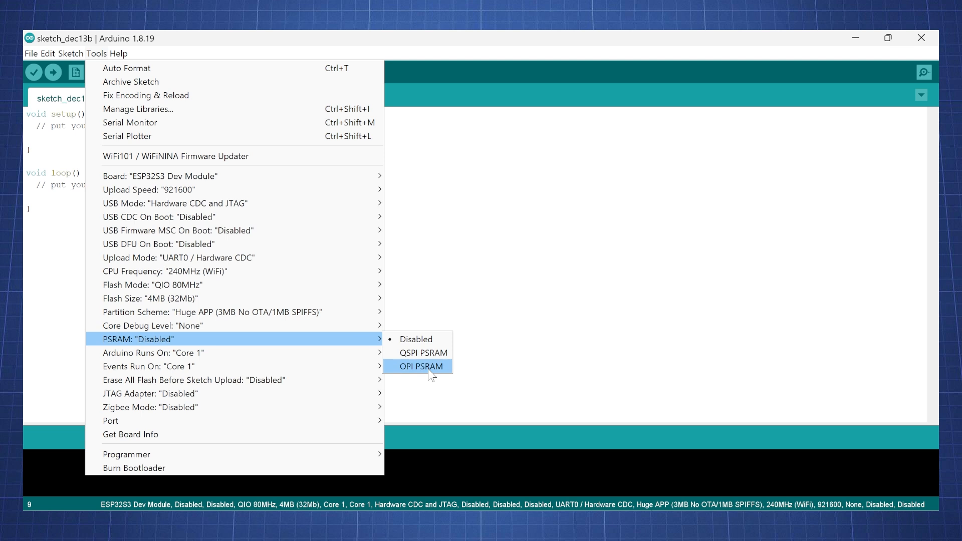
left_click(420, 367)
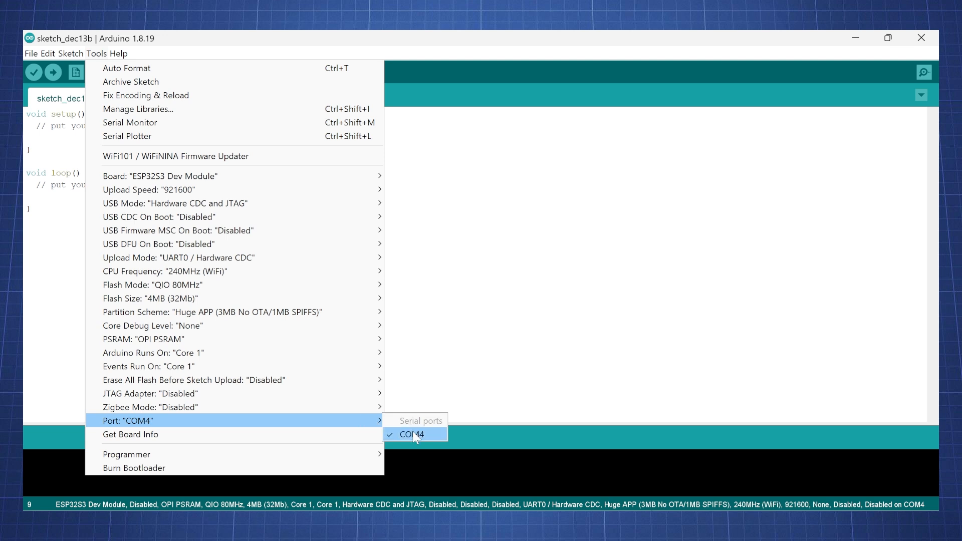
mouse_move(411, 437)
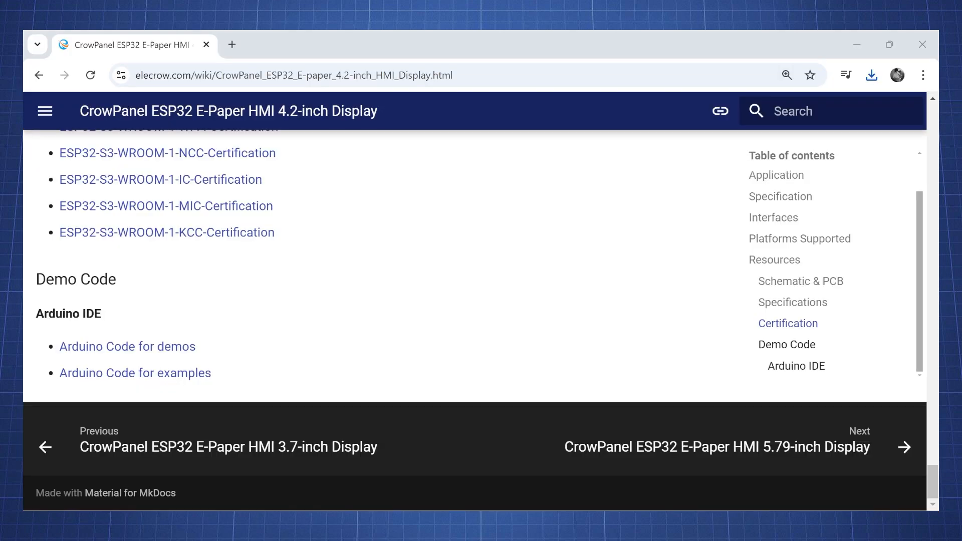
mouse_move(217, 346)
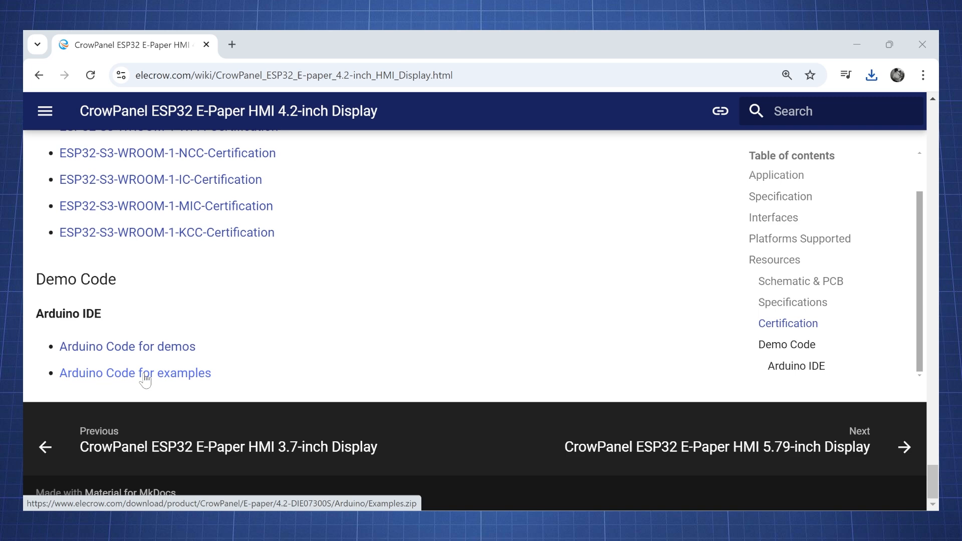
Download the Arduino example code archive for the 4.2-inch display.
left_click(136, 373)
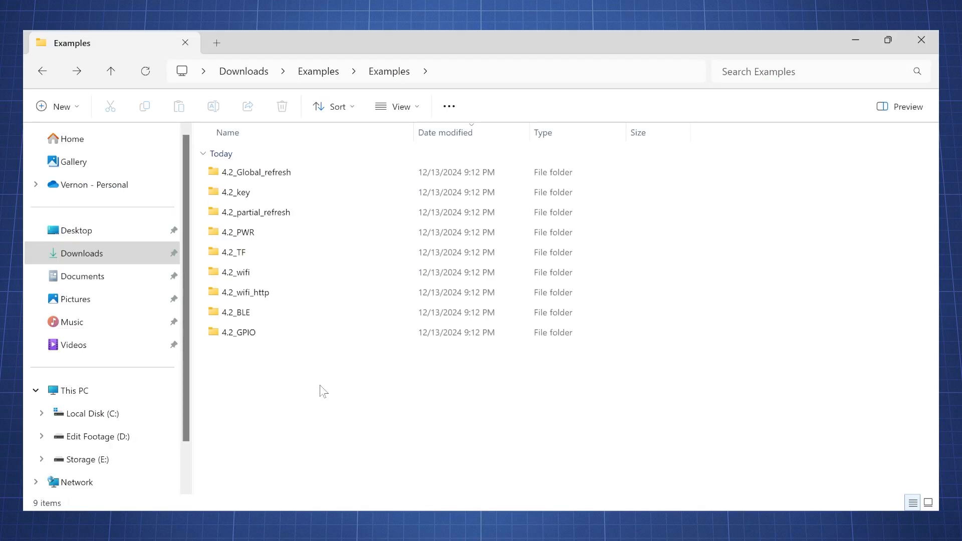
Open the 4.2_partial_refresh example sketch from the extracted Examples folder.
left_click(238, 232)
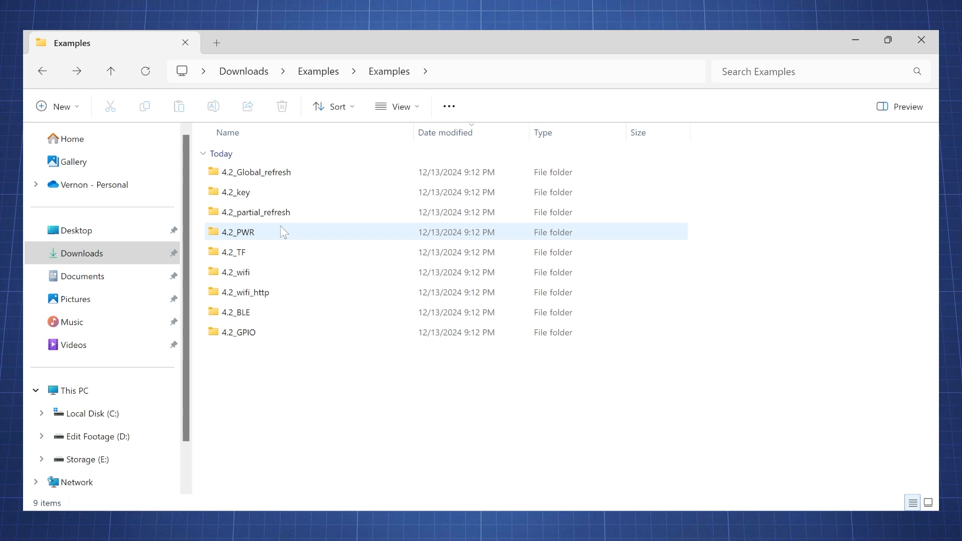
left_click(256, 212)
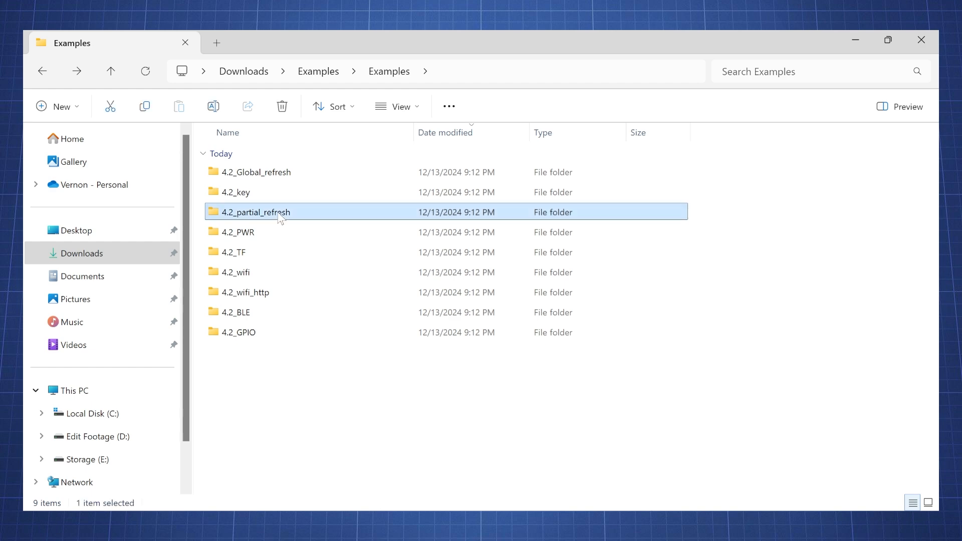
double_click(257, 211)
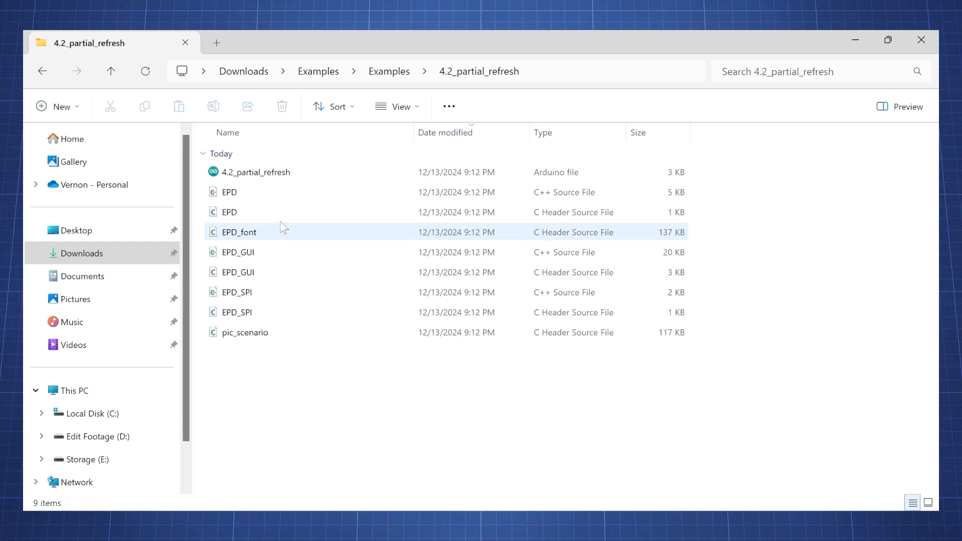
left_click(257, 171)
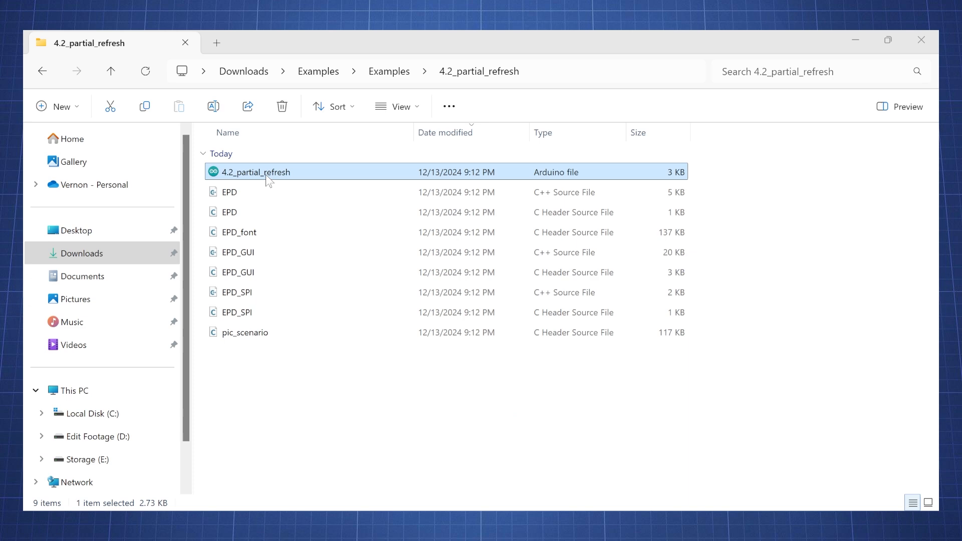
double_click(254, 172)
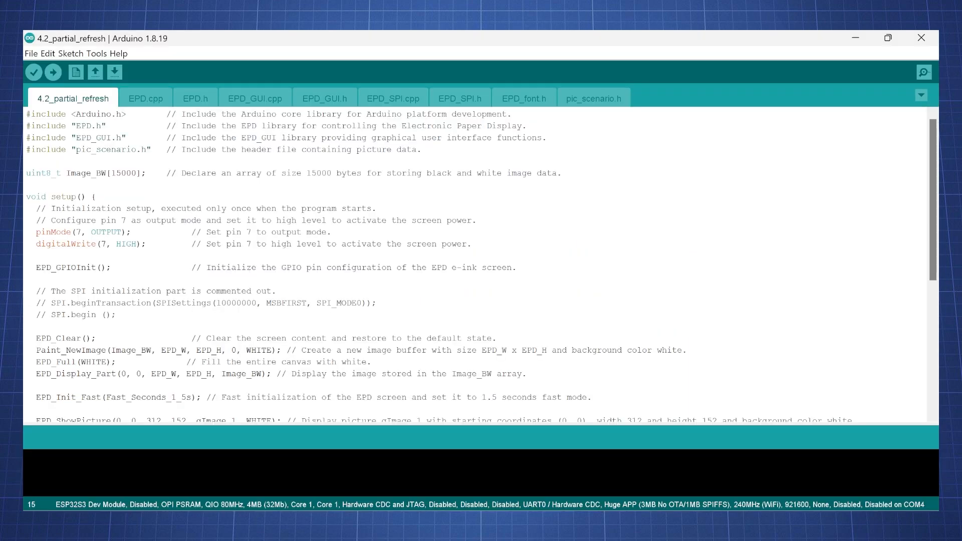
Review the EPD.cpp and EPD_SPI.cpp source files of the sketch.
left_click(146, 98)
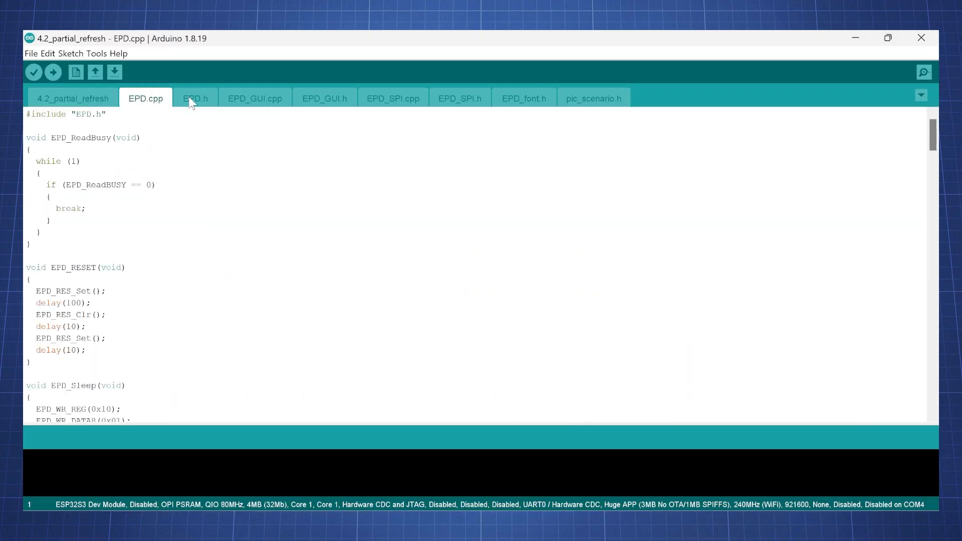
left_click(393, 99)
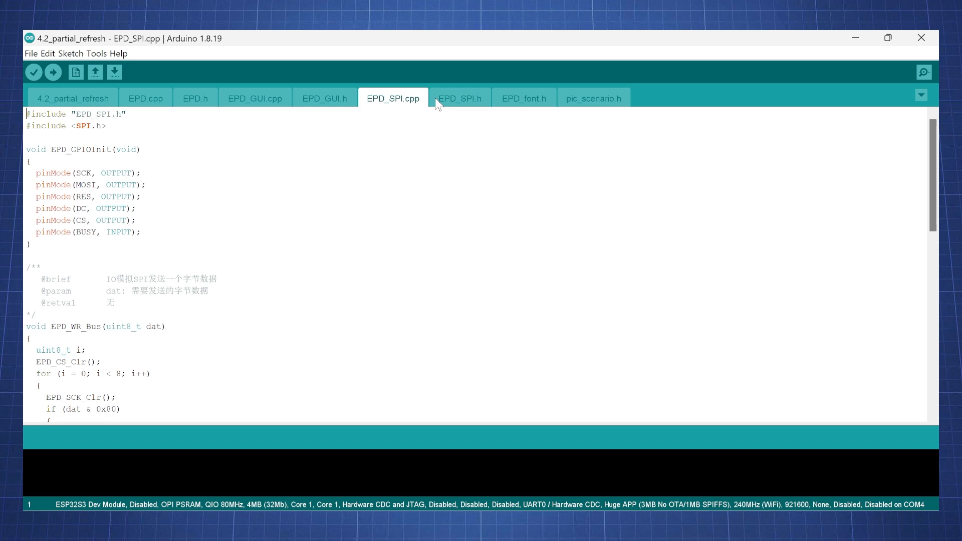
left_click(593, 98)
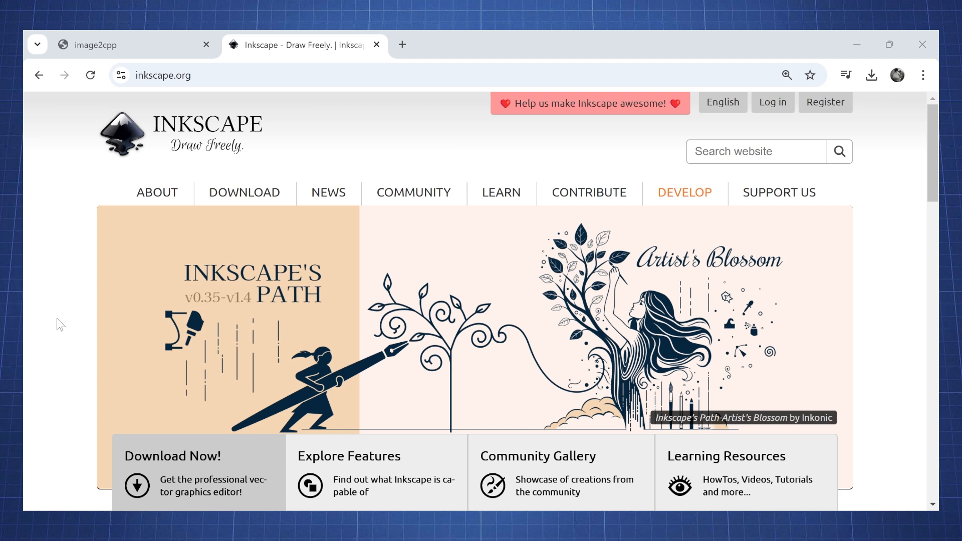
mouse_move(190, 482)
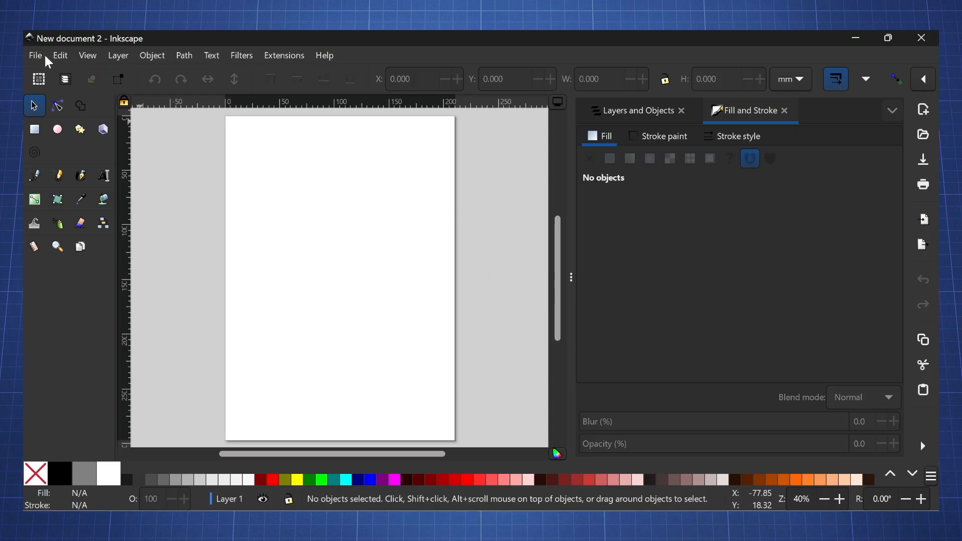
Set the Inkscape page to a custom 400 by 300 pixel size in Document Properties.
left_click(35, 55)
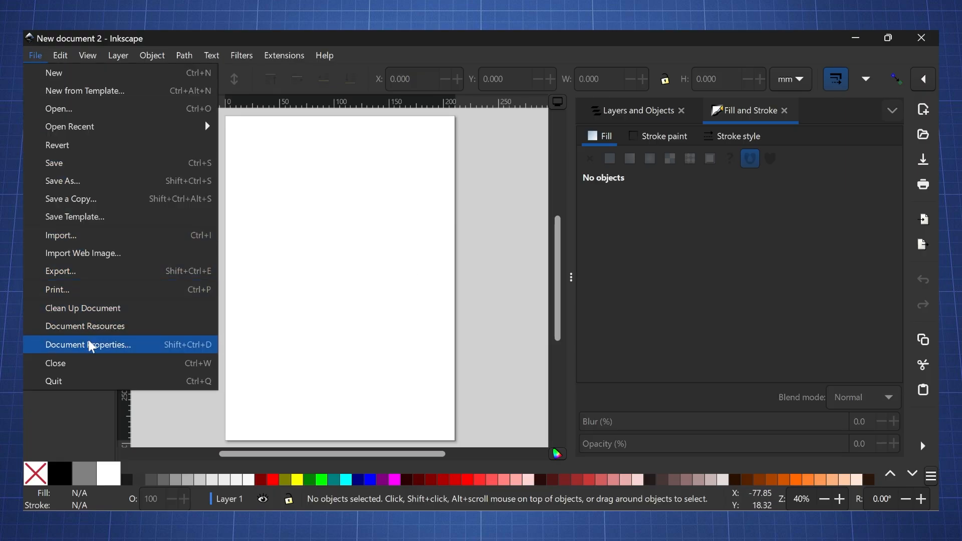
left_click(88, 344)
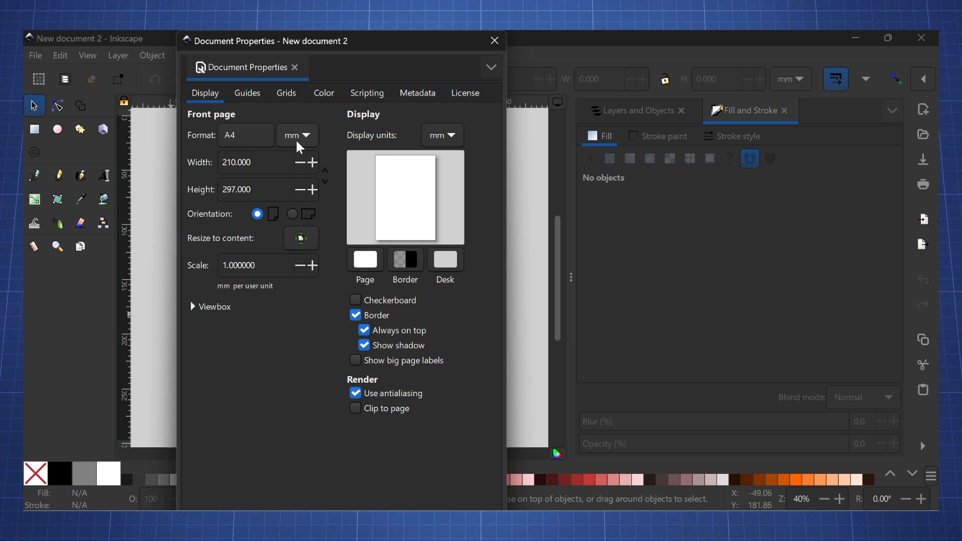
left_click(296, 135)
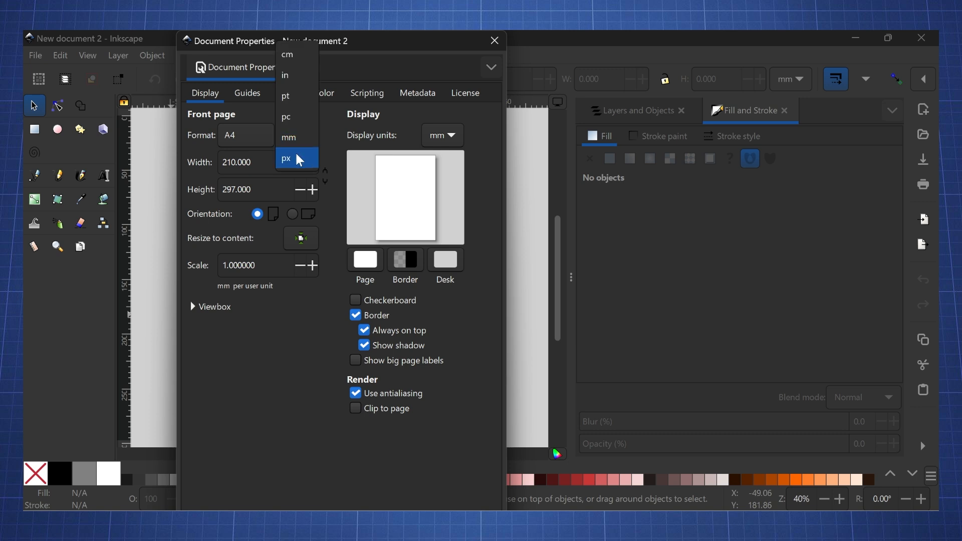
left_click(285, 159)
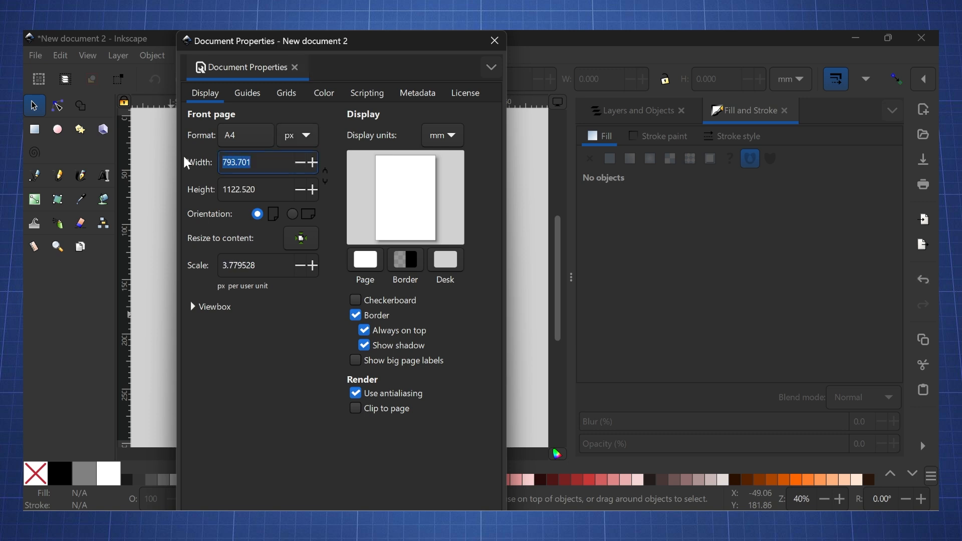
type("3")
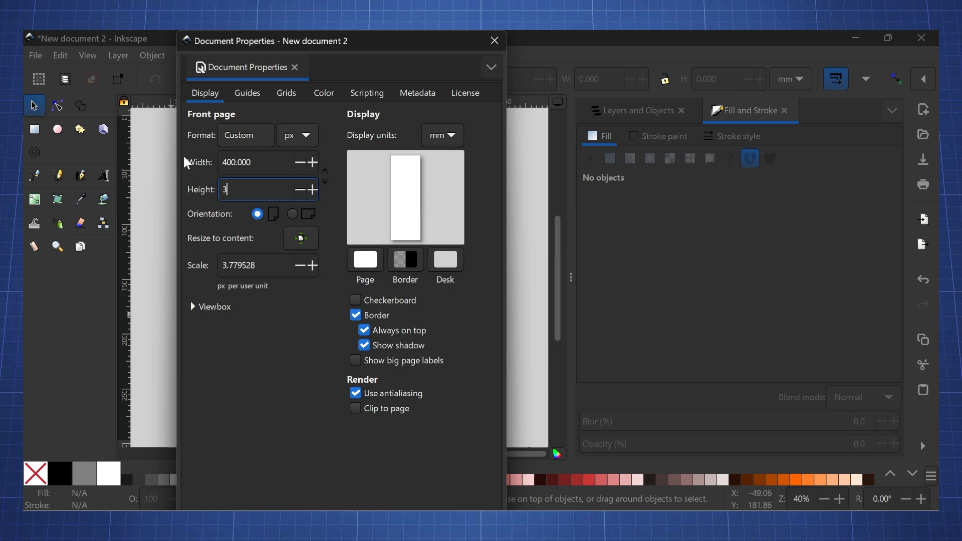
type("00")
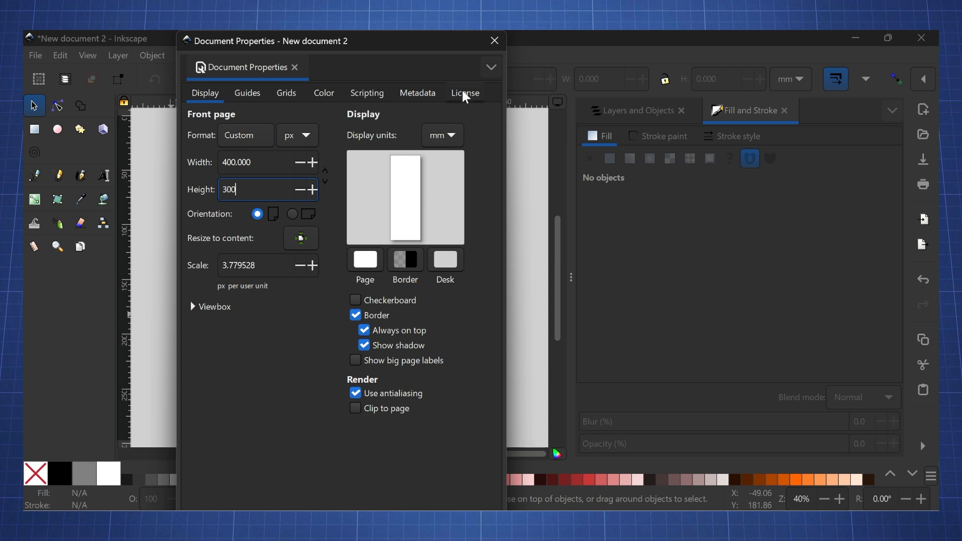
left_click(493, 40)
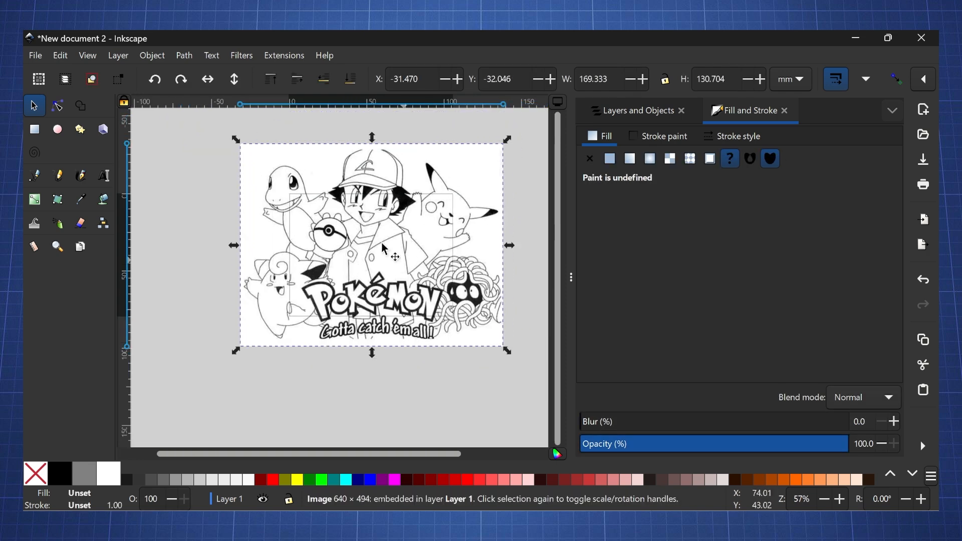
Scale the imported Pokémon picture to fill the 400×300 page and deselect it.
left_click_drag(236, 146, 283, 182)
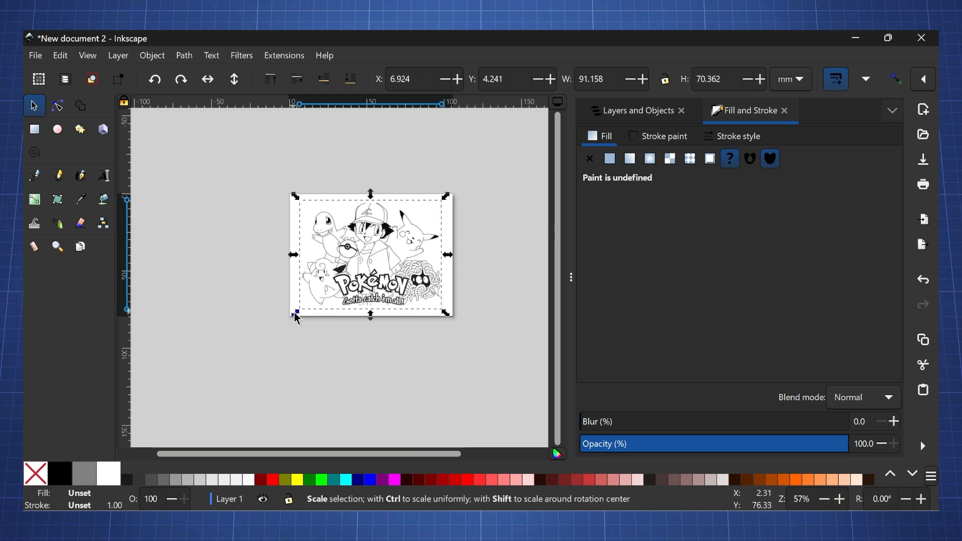
left_click(315, 373)
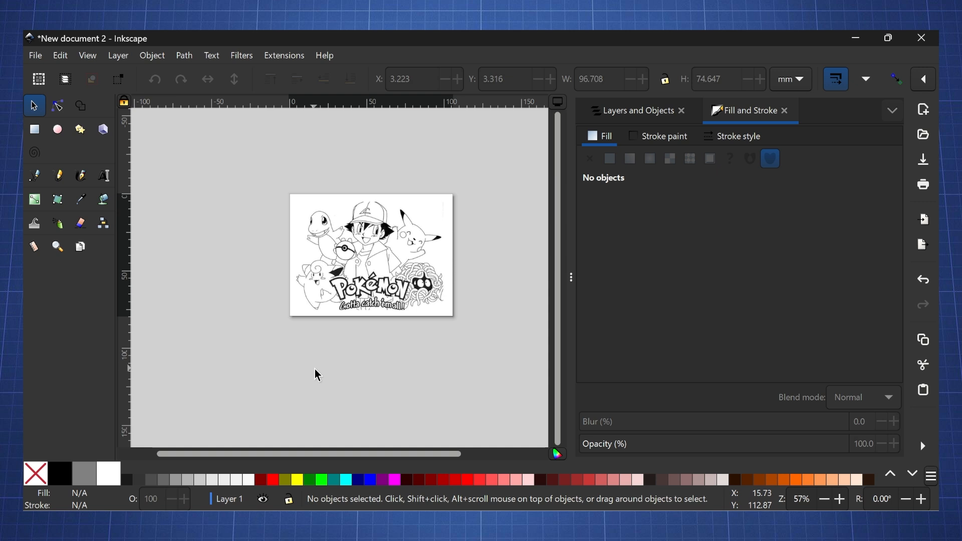
left_click(35, 55)
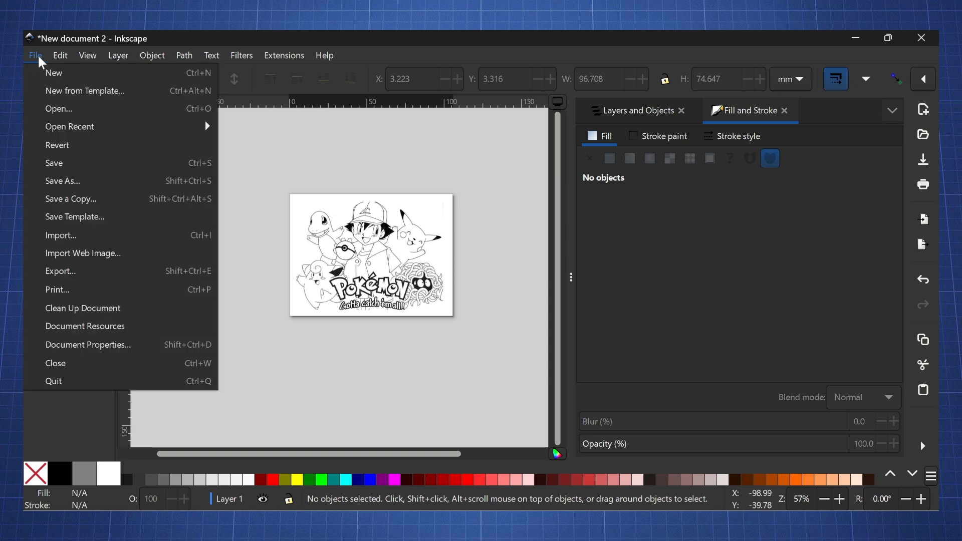
Export the 400×300 page as a PNG named pokemon.png.
left_click(34, 55)
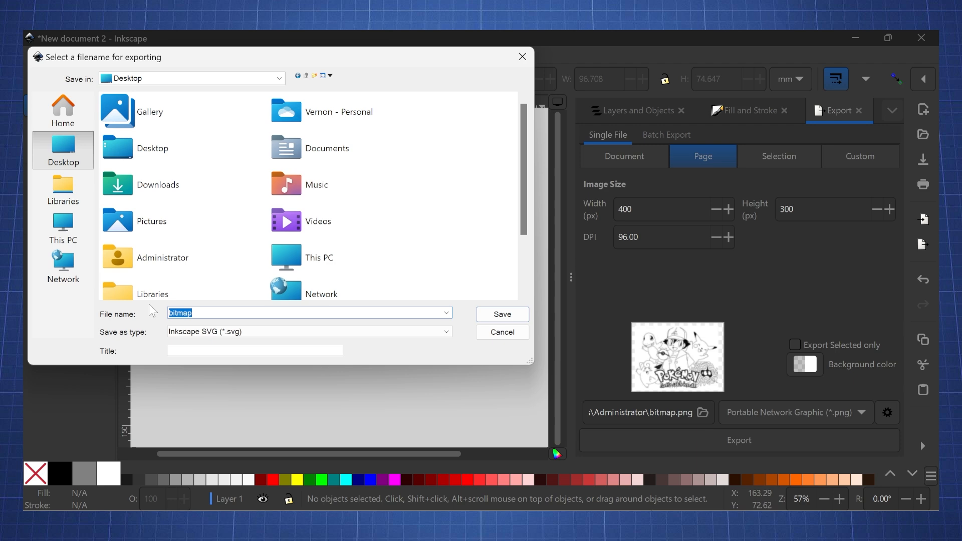
type("pokemo")
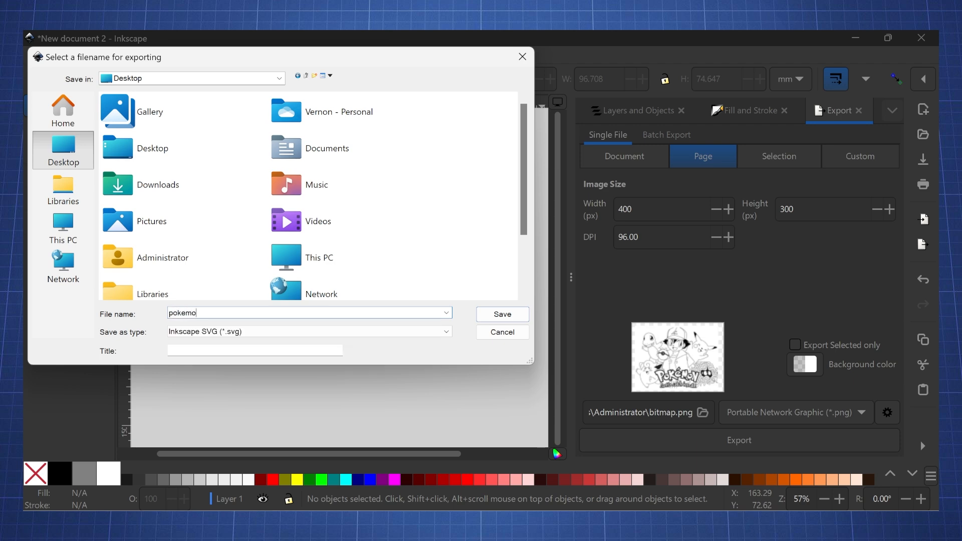
type("n")
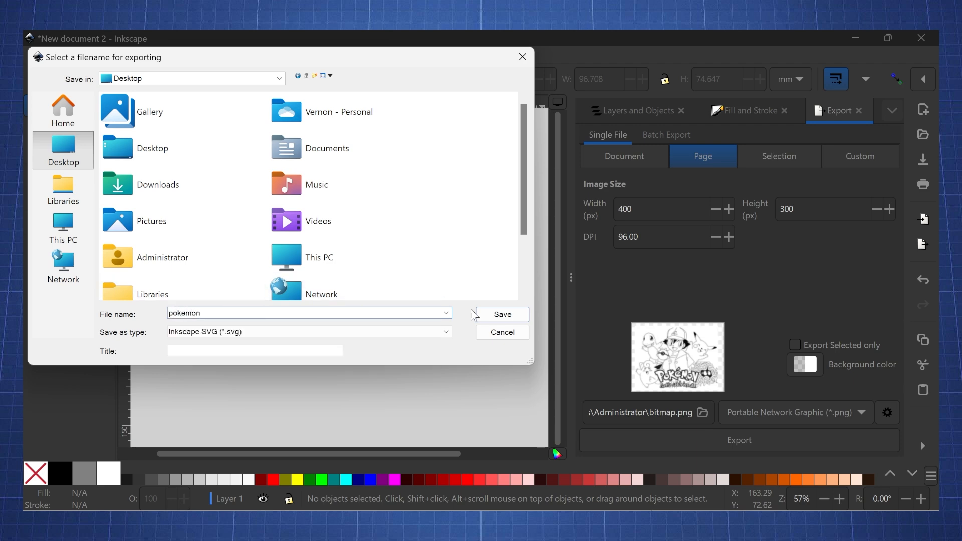
left_click(501, 313)
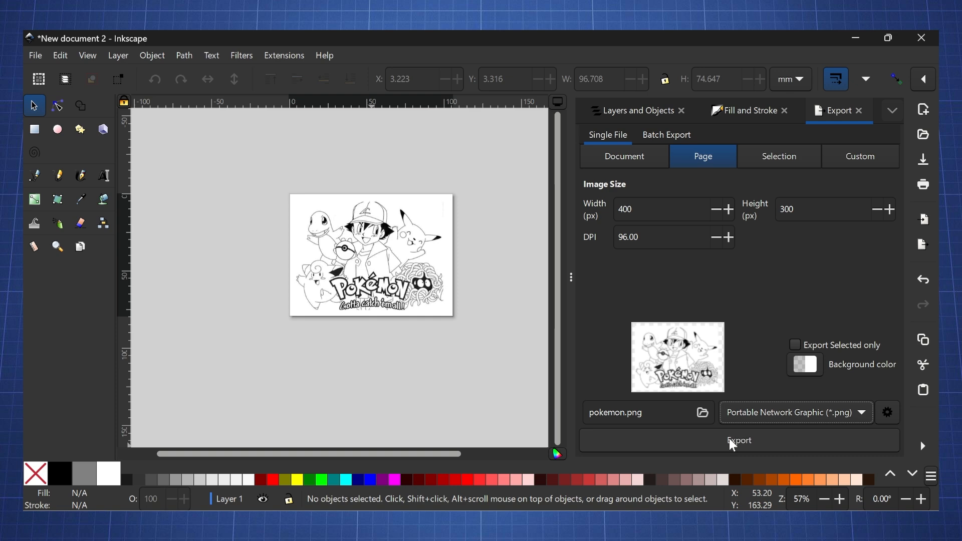
left_click(738, 440)
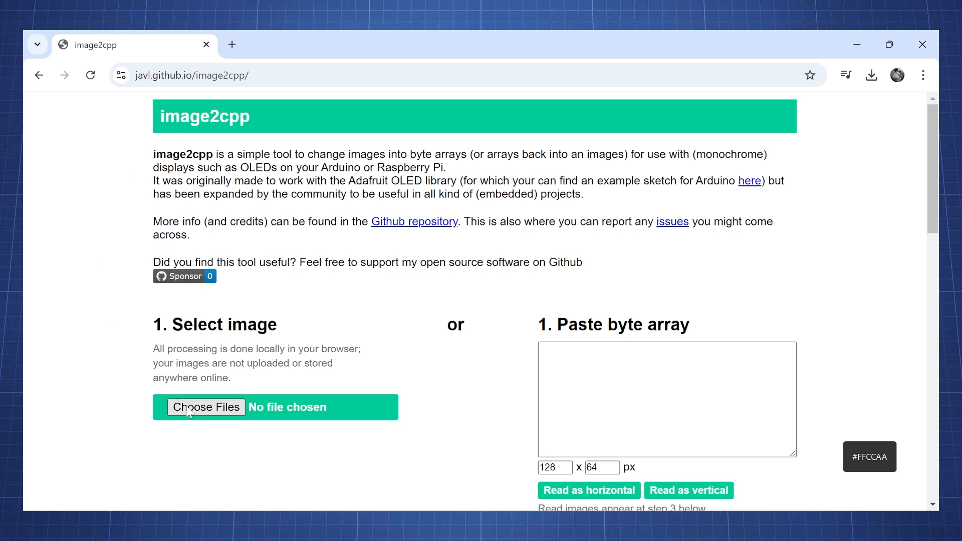
Load pokemon.png into image2cpp and raise the brightness threshold to about 198.
left_click(206, 407)
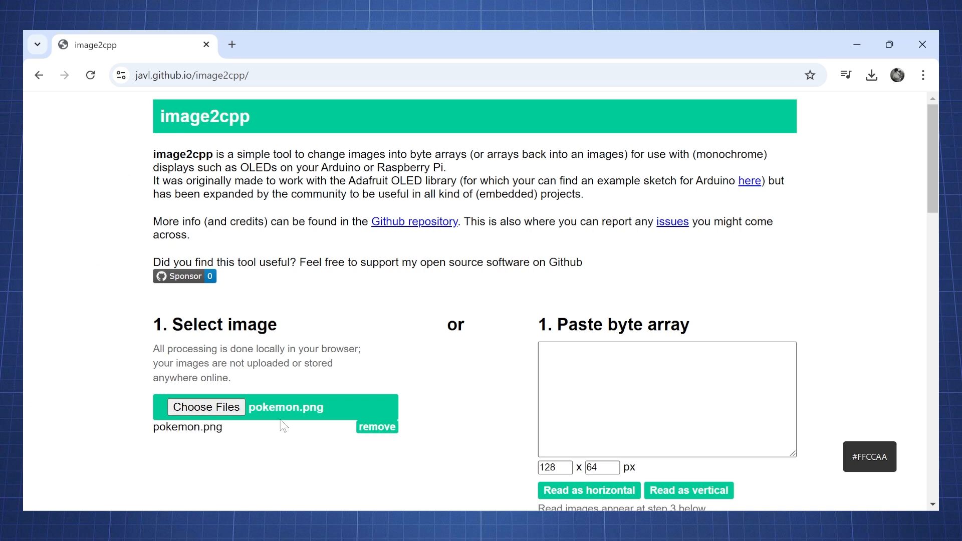
scroll("down", 3)
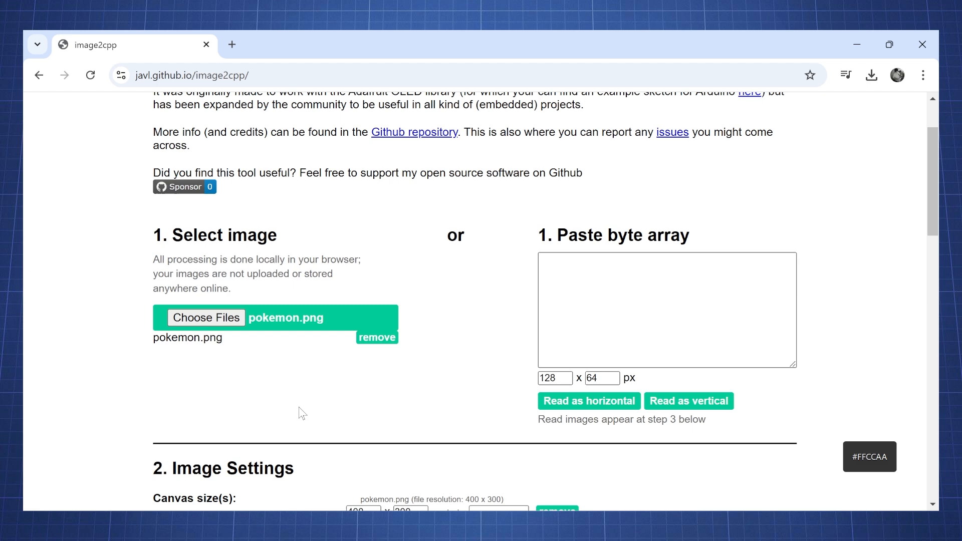
scroll("down", 3)
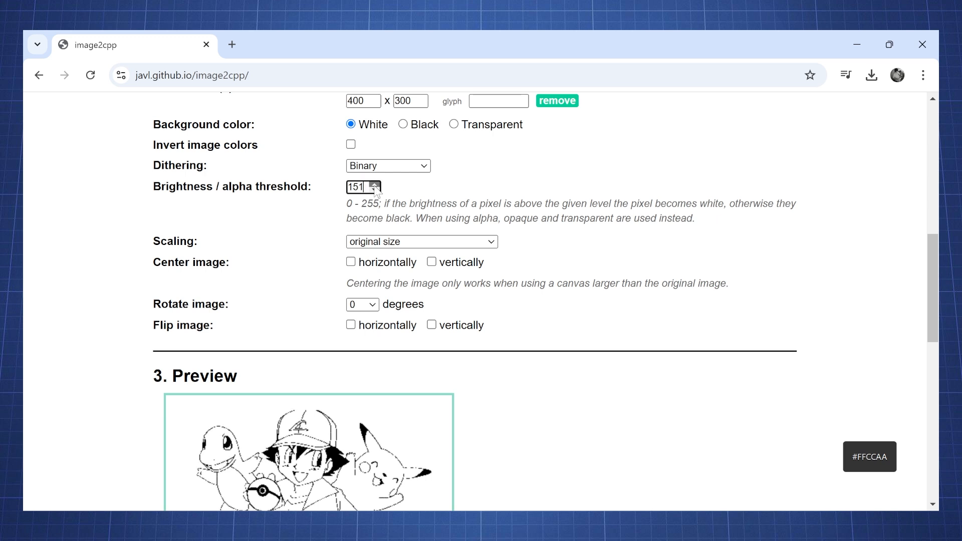
left_click(375, 184)
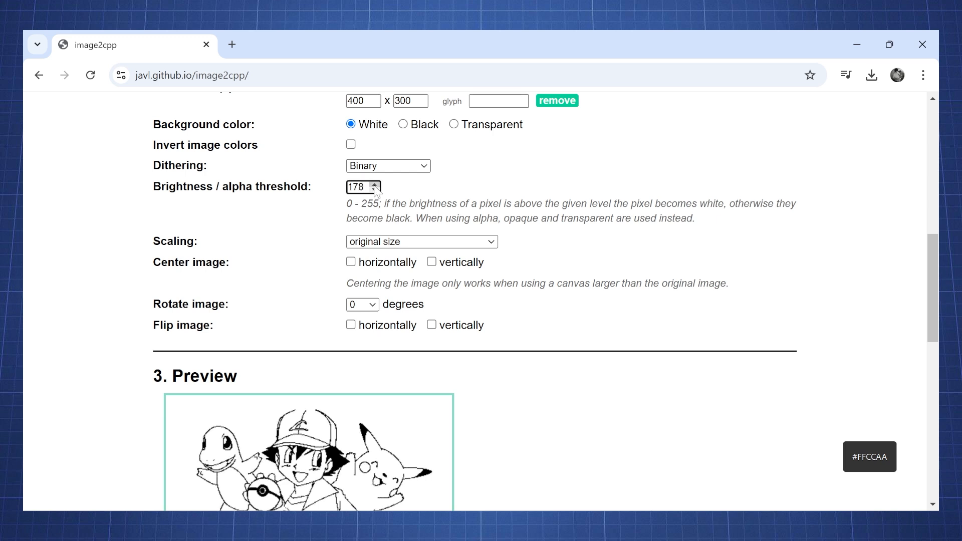
left_click(378, 185)
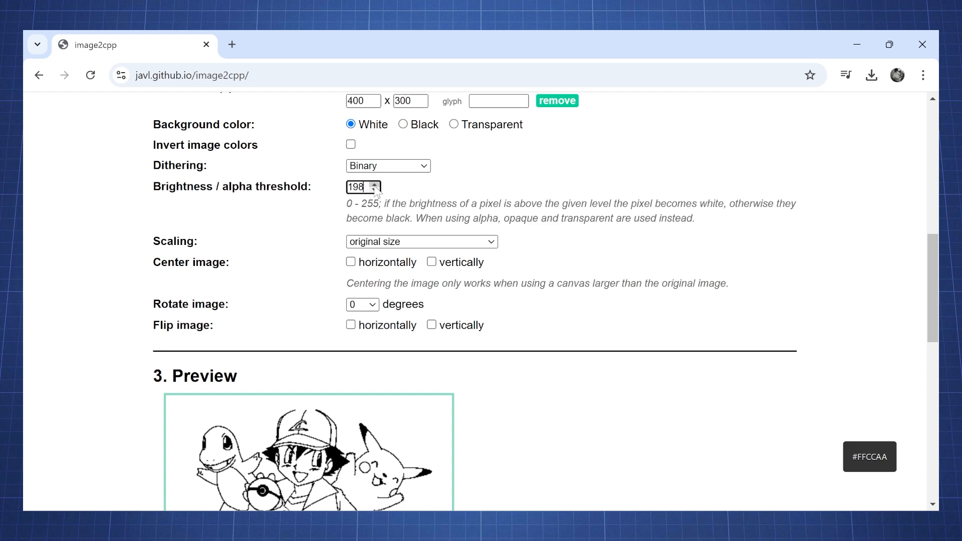
scroll("down", 3)
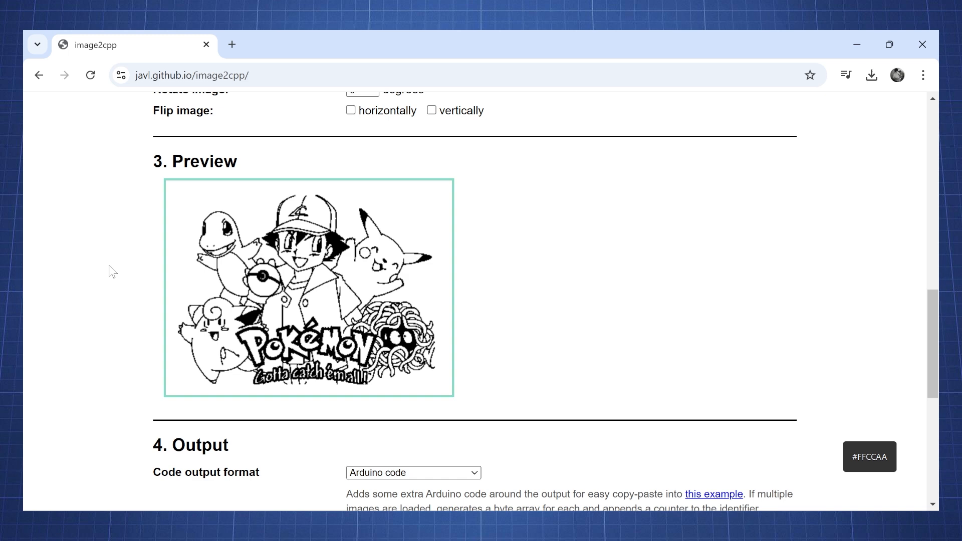
scroll("down", 3)
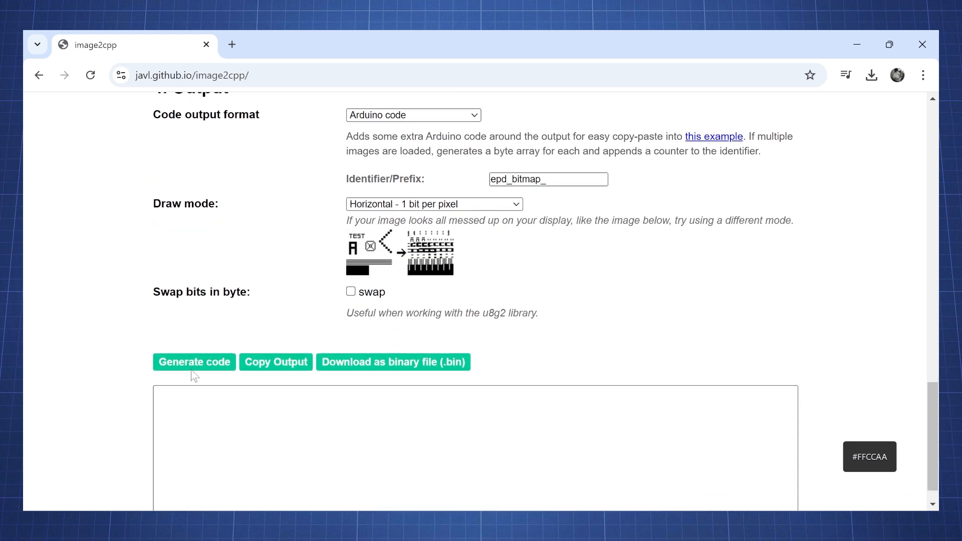
Generate the Arduino byte array for the image and copy the output.
left_click(194, 362)
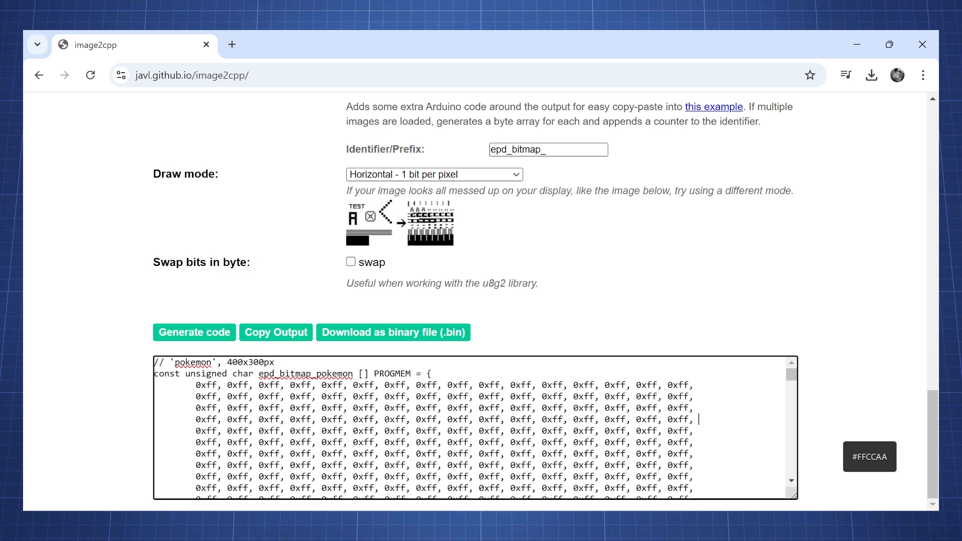
left_click(277, 332)
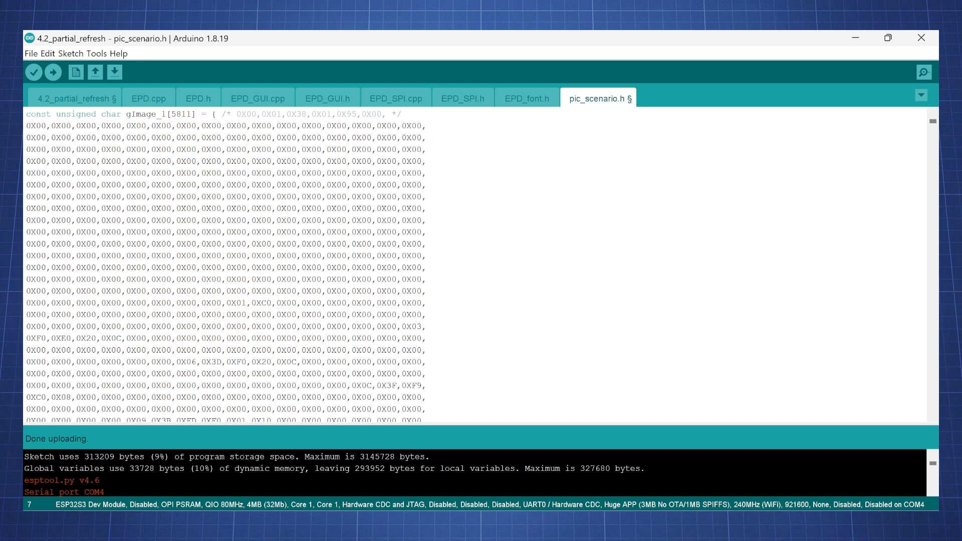
Copy the array name epd_bitmap_pokemon from pic_scenario.h and return to the main sketch.
scroll("down", 3)
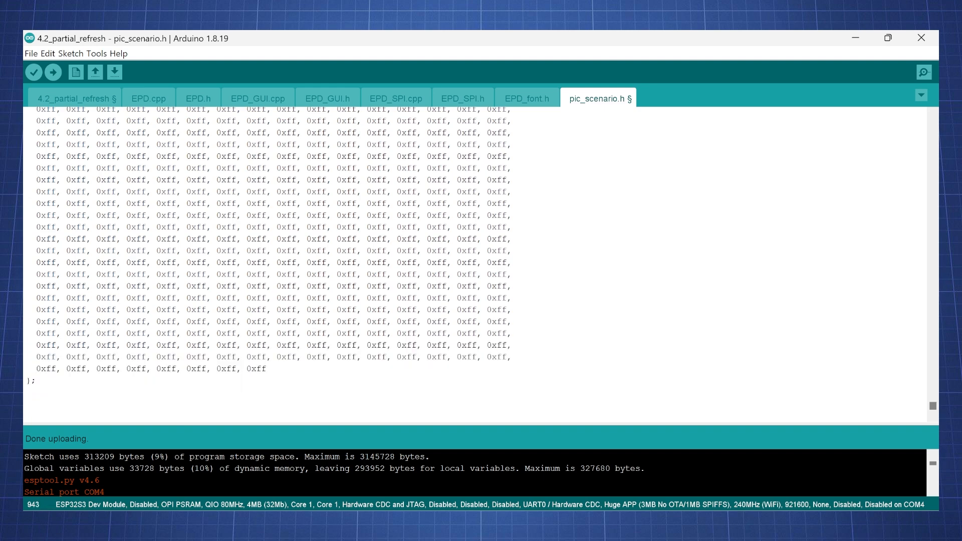
scroll("up", 3)
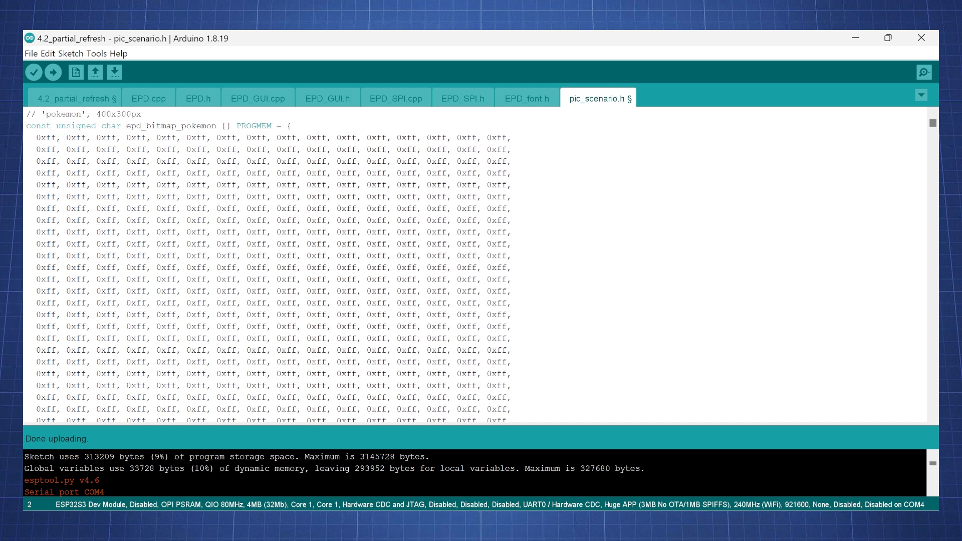
double_click(171, 126)
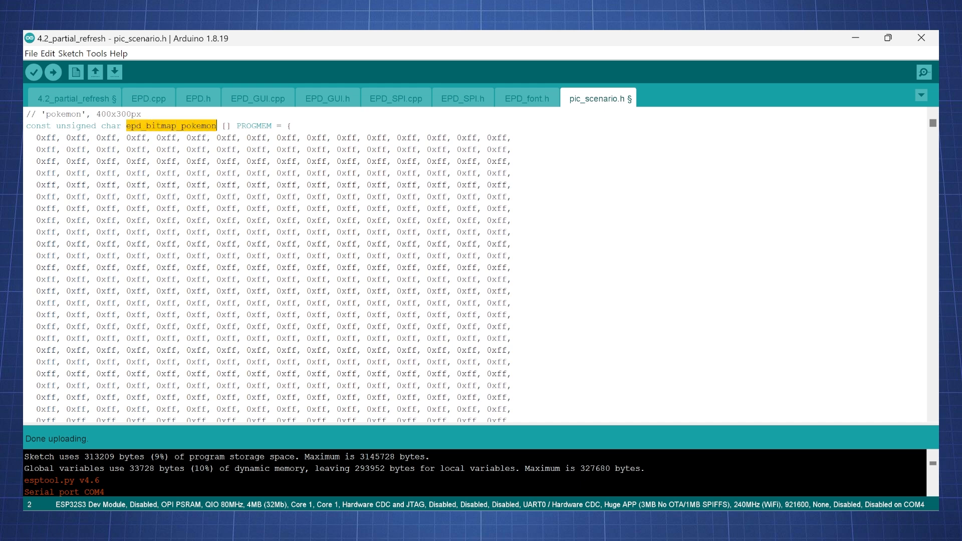
left_click(75, 99)
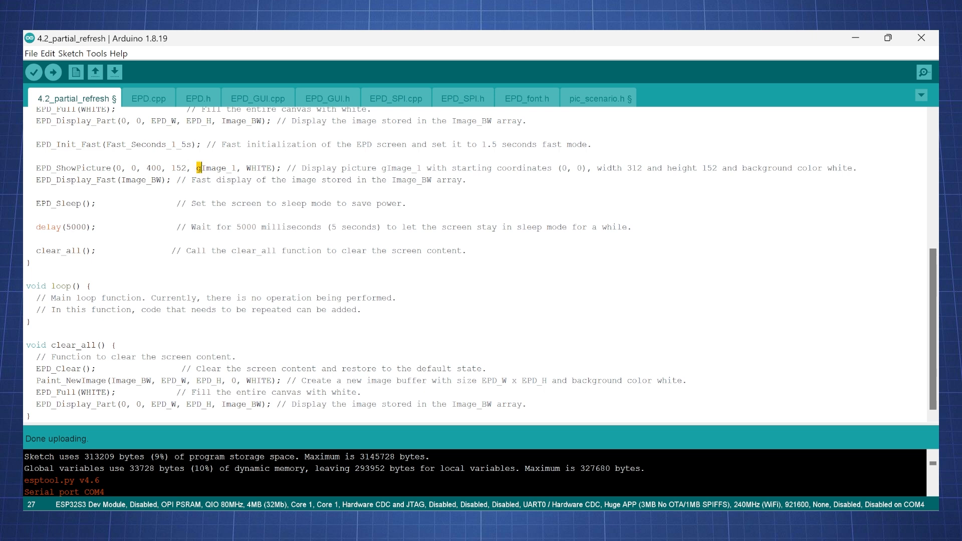
Make the picture call use epd_bitmap_pokemon with height 300 instead of 152.
type("epd_bitmap_pokemon")
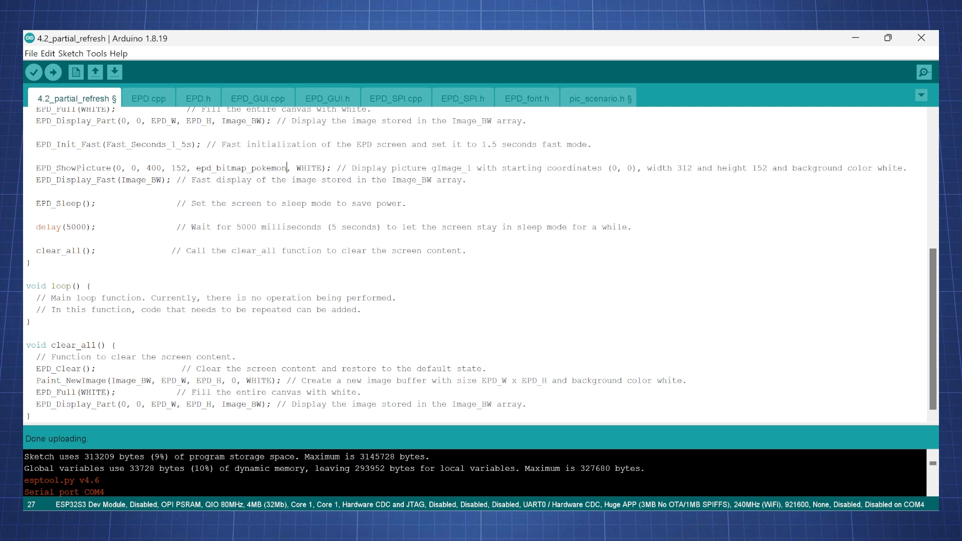
double_click(179, 168)
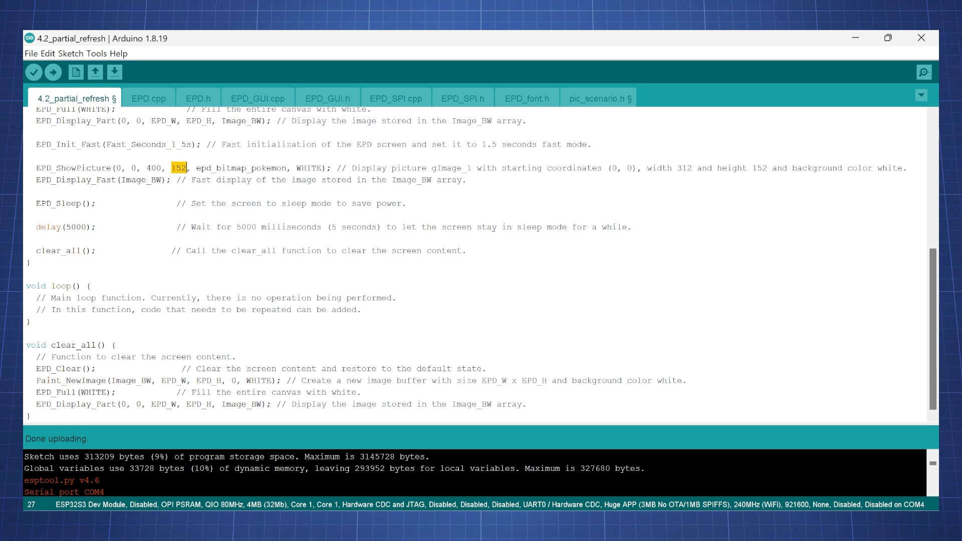
type("300")
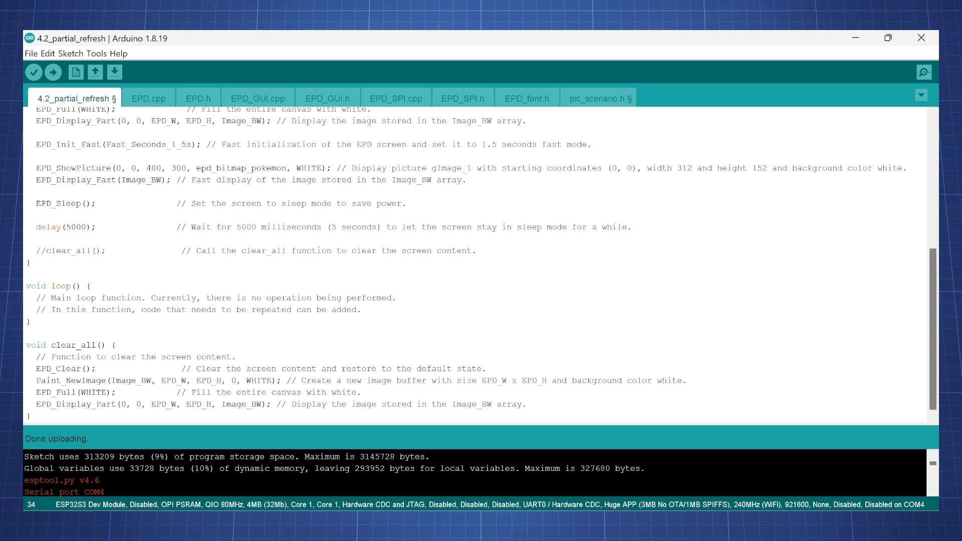
mouse_move(34, 72)
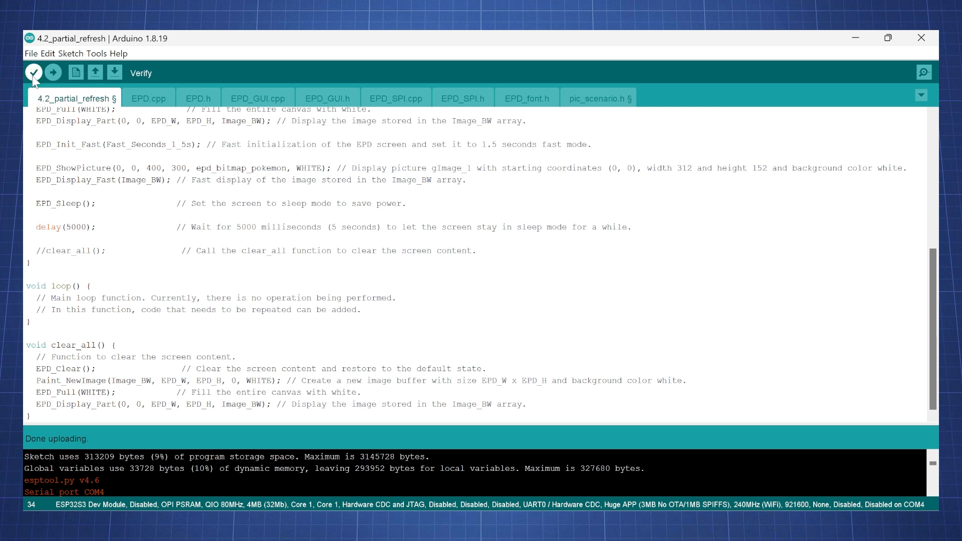
Verify and upload the sketch, then change the picture background argument to BLACK.
left_click(34, 72)
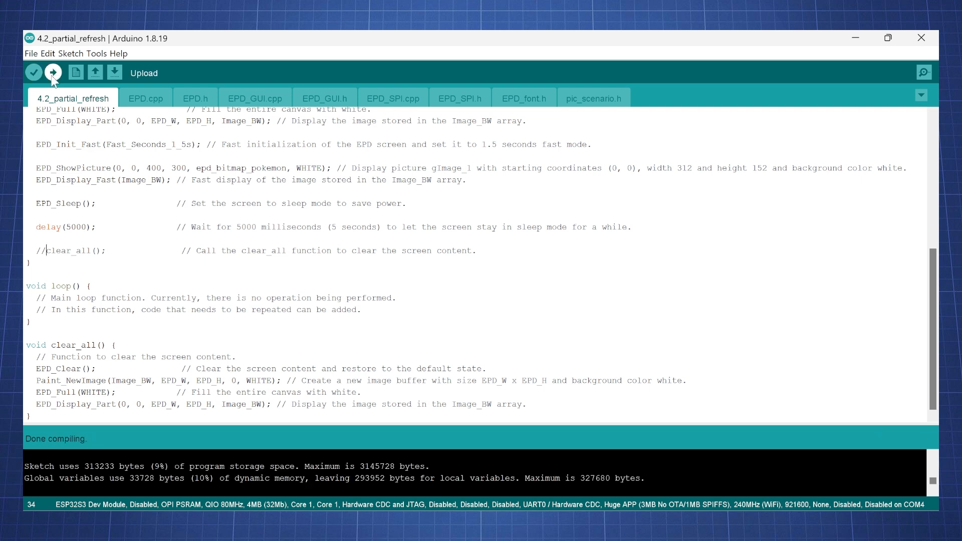
left_click(53, 72)
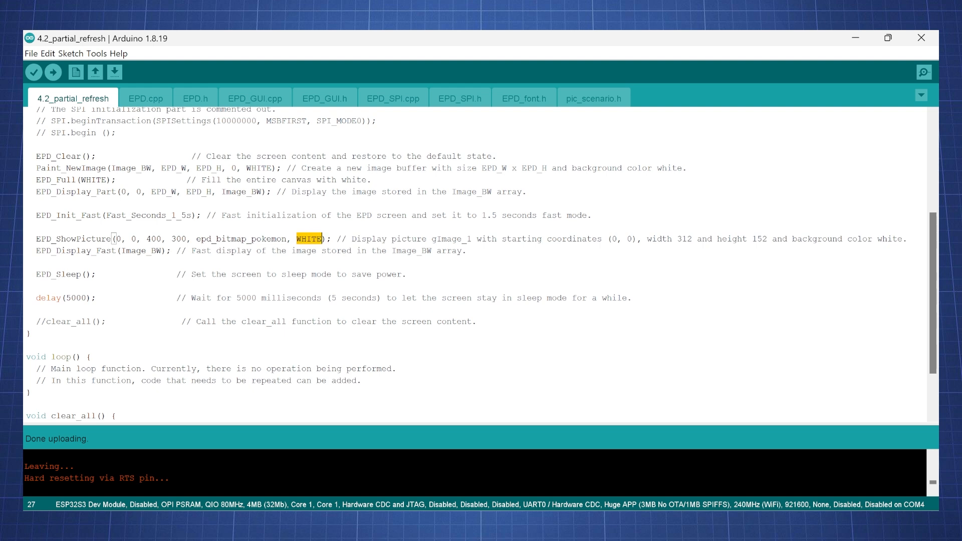
type("BLACK")
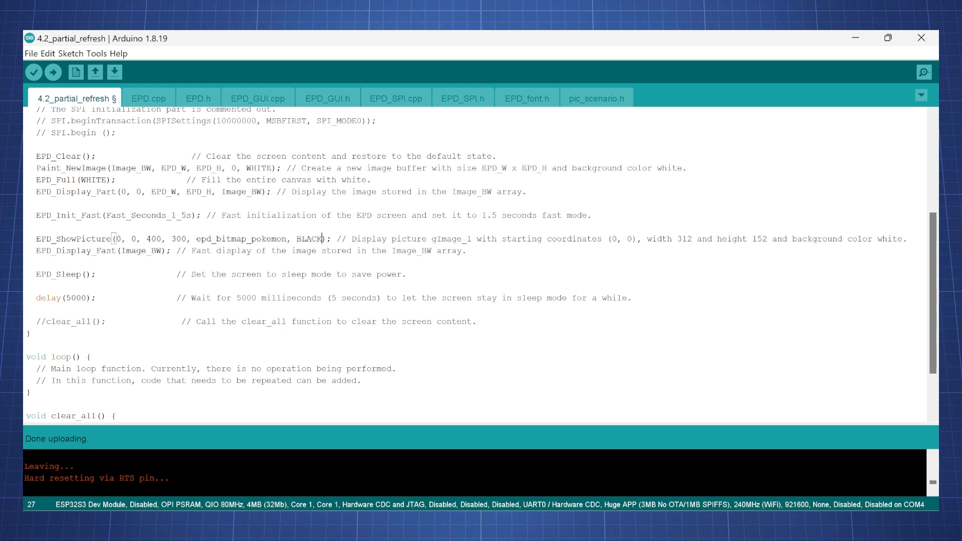